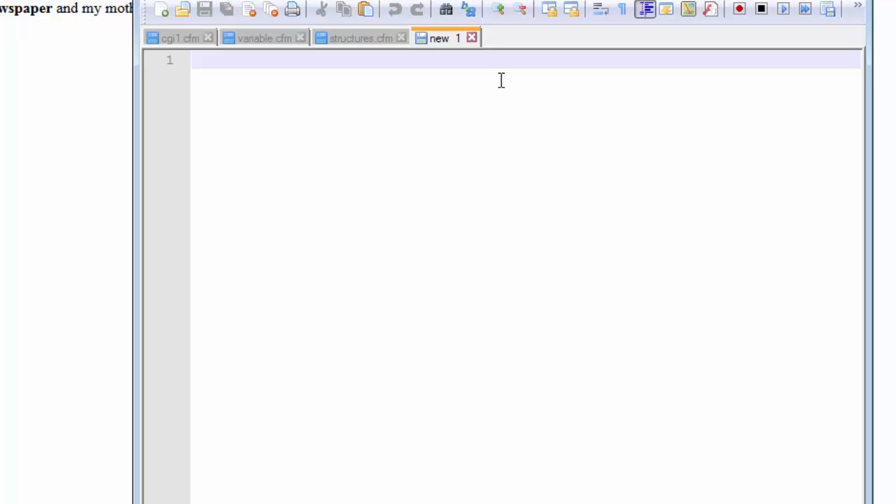
- Write an opening <?php and closing ?> block on separate lines in the new file
text(<?)
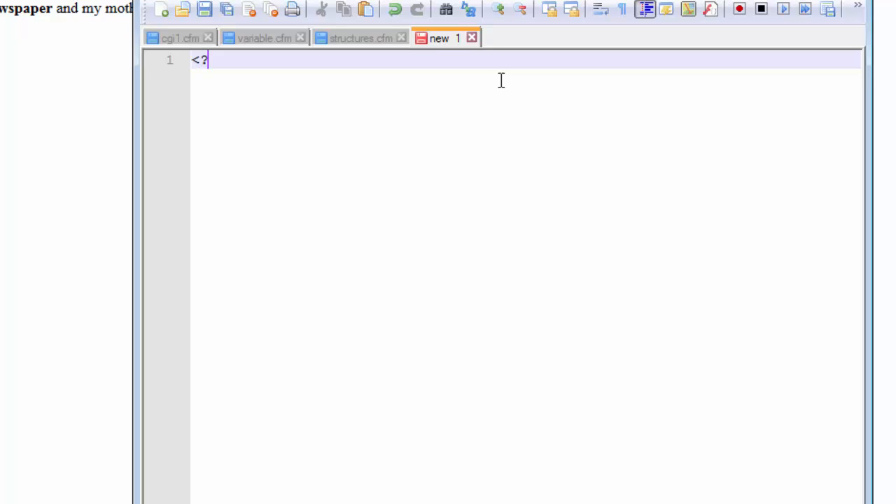
text(php?)
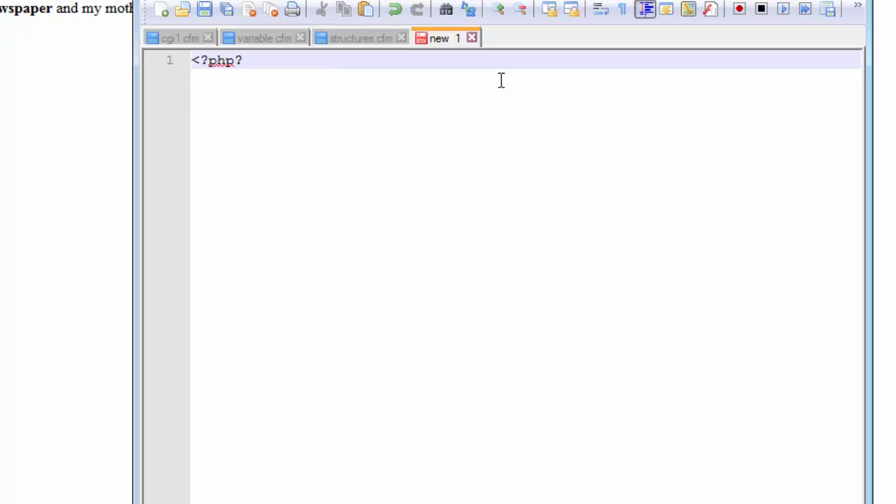
text(>)
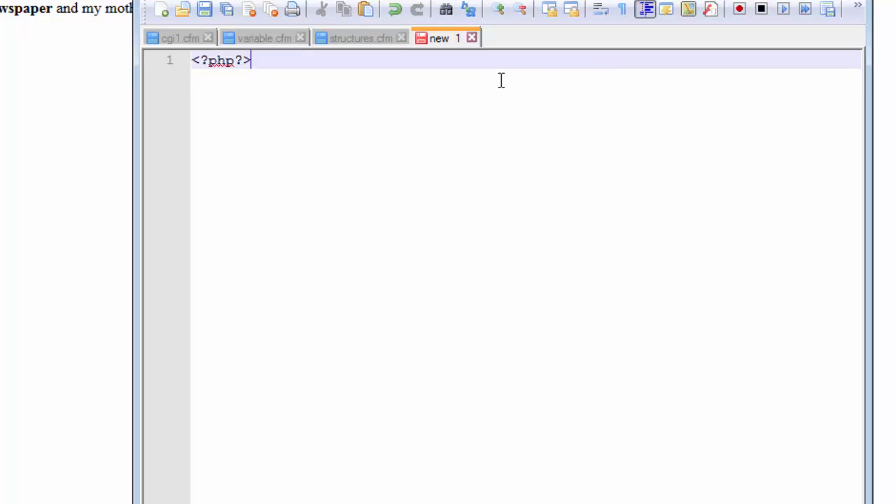
key(Enter)
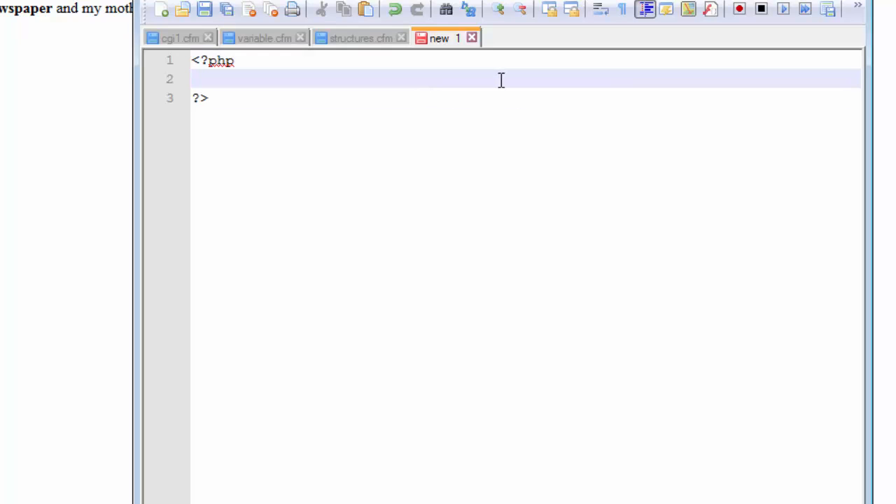
- Add $name = "Nafis"; inside the PHP block
text($)
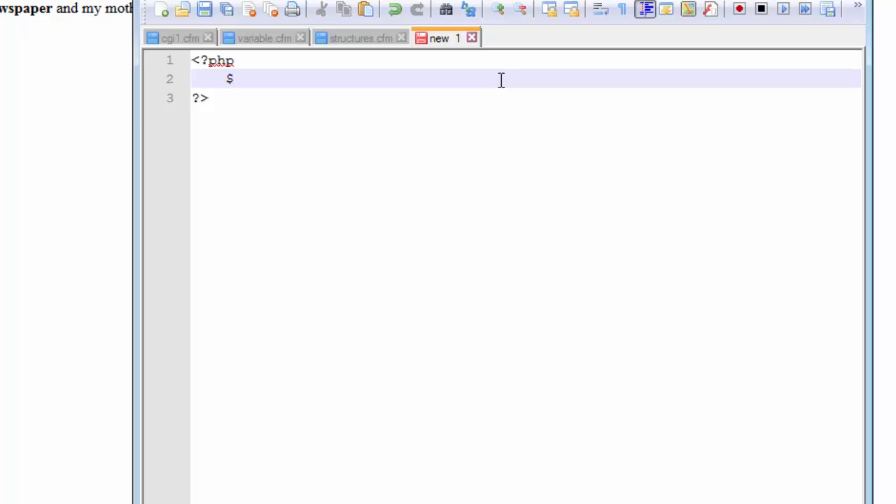
text(nam)
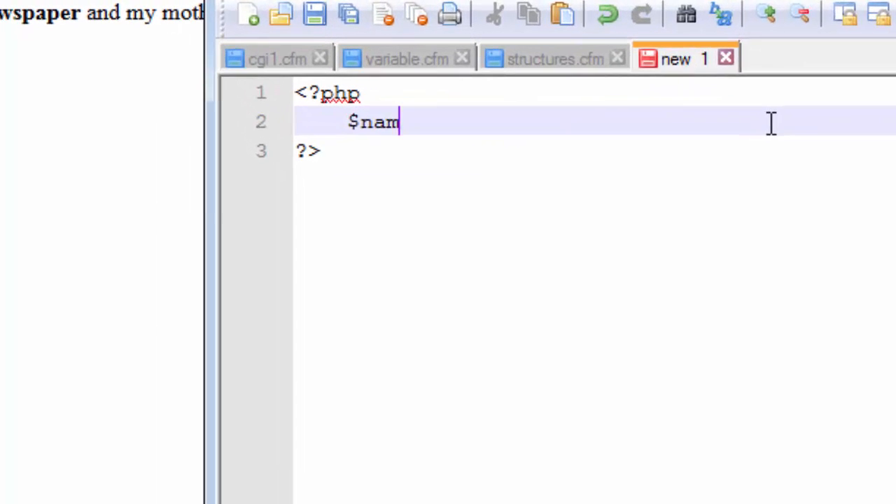
text(e =)
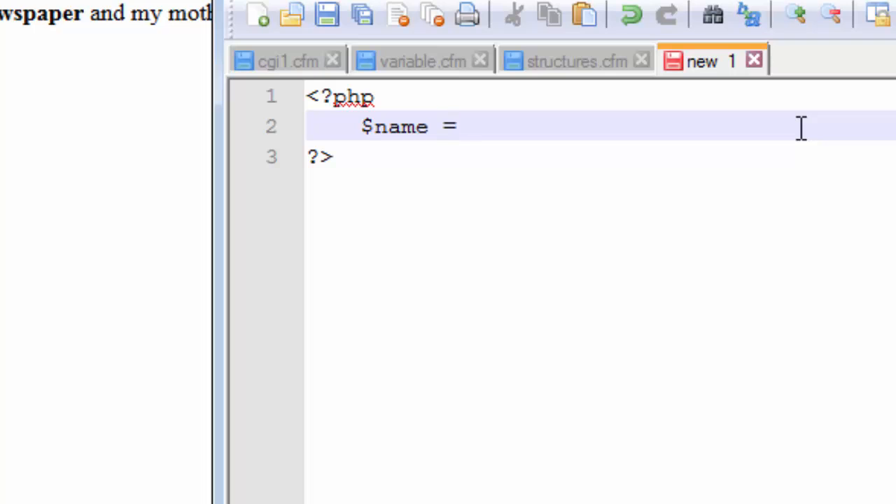
text("")
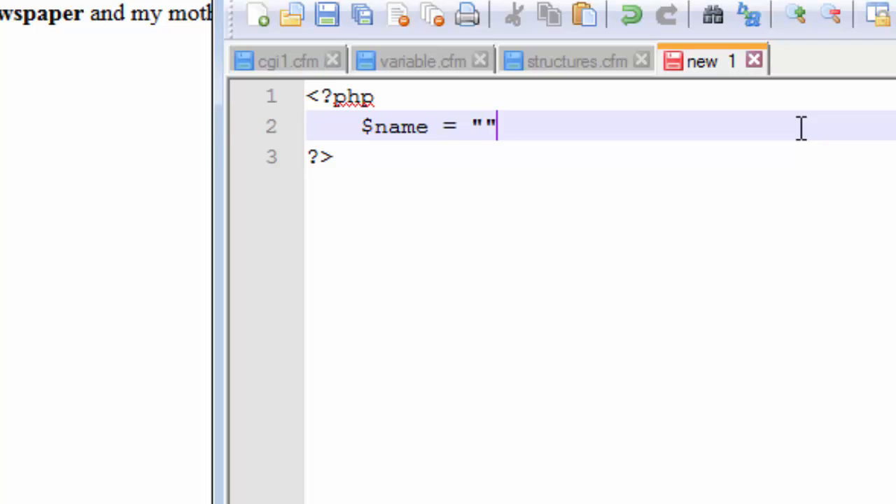
text(N;)
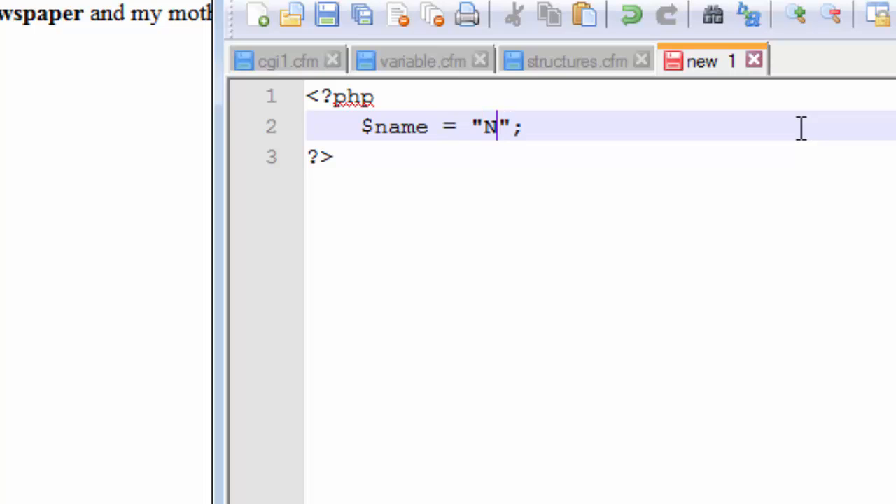
text(afis)
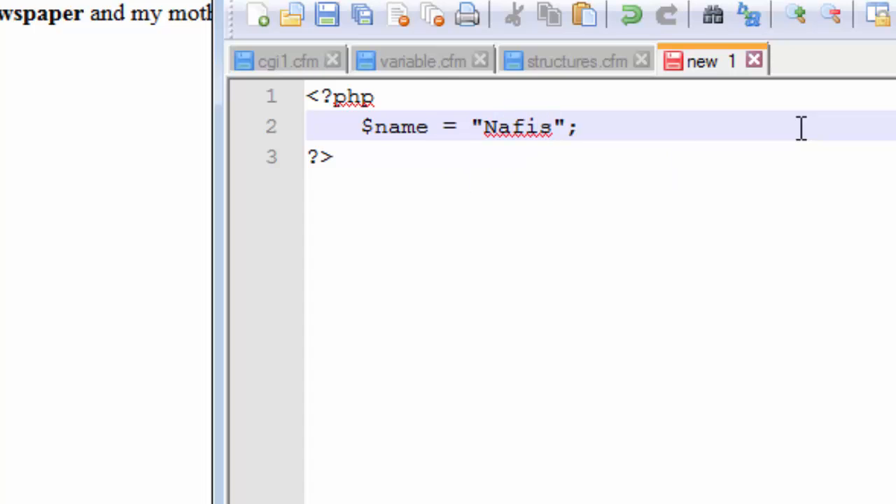
click(553, 126)
text($name =)
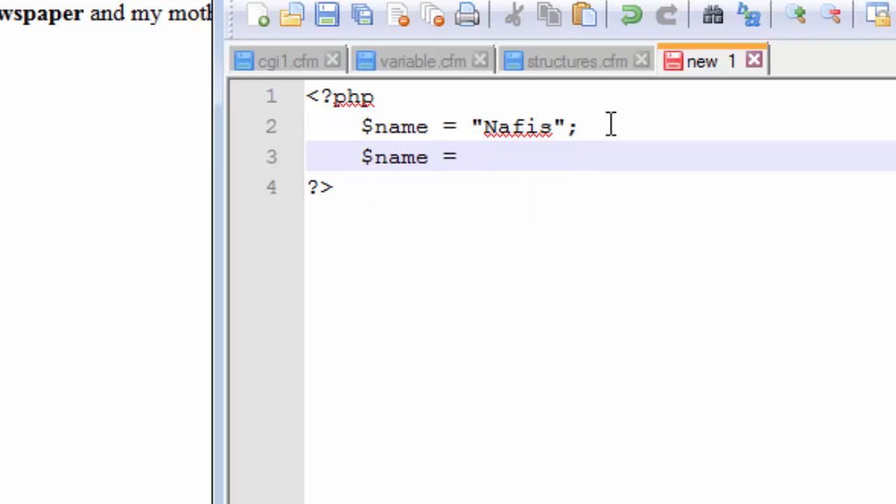
- Complete the second line as $name = "Ahmed";
text("")
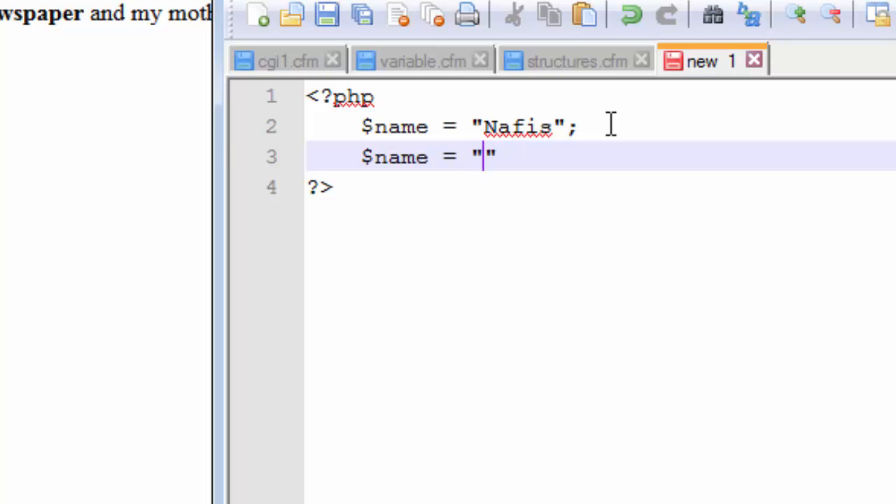
text(Ahmed)
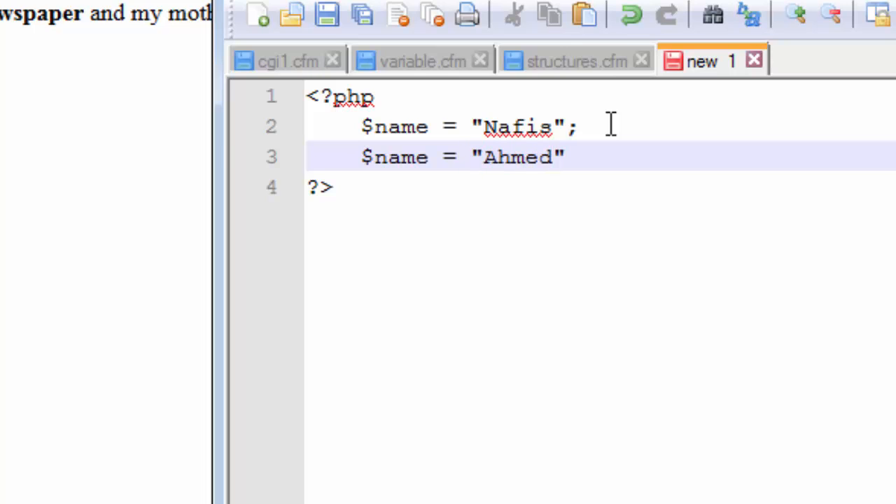
text(;)
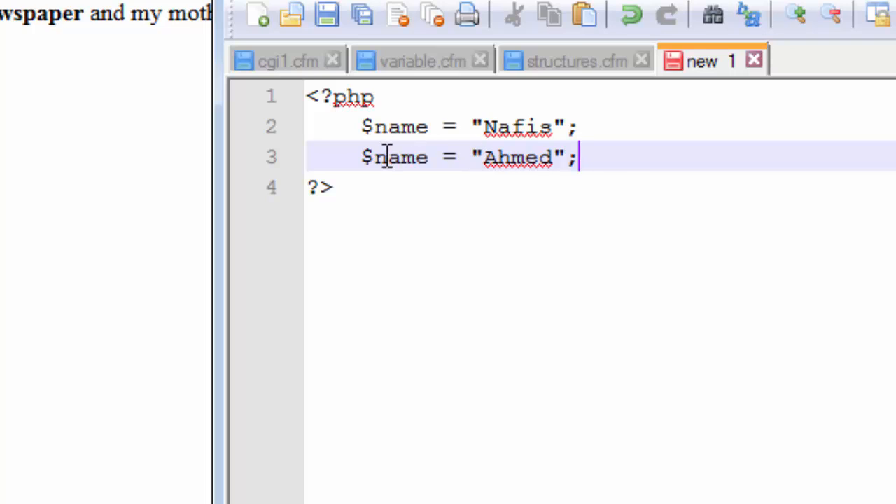
- Turn the second assignment into a concatenating .= so "Ahmed" appends to $name
double_click(399, 157)
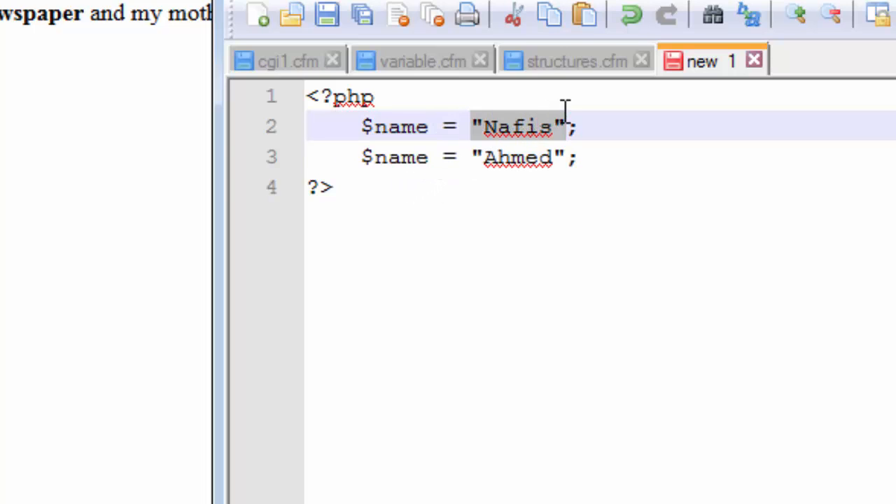
click(441, 157)
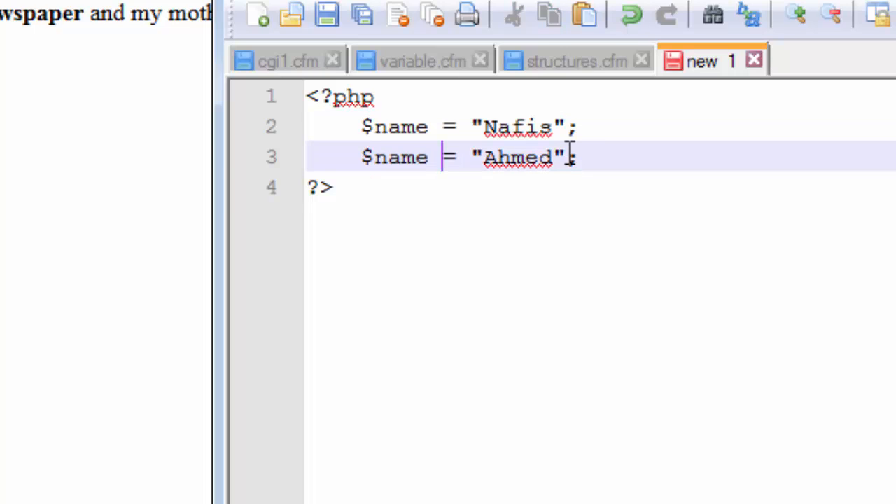
text(.)
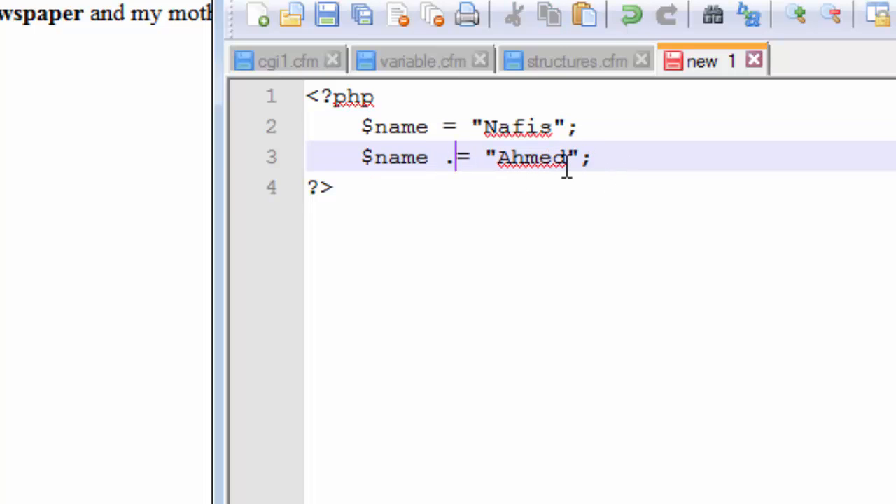
double_click(531, 157)
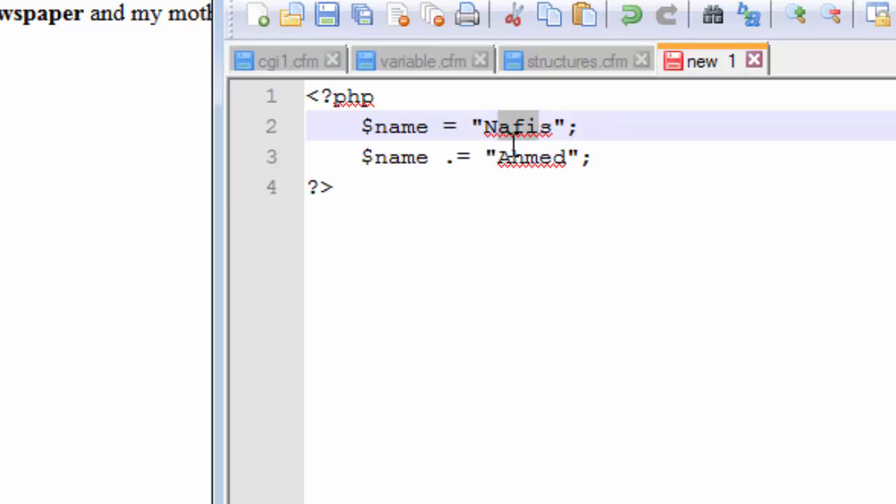
mouse_move(572, 133)
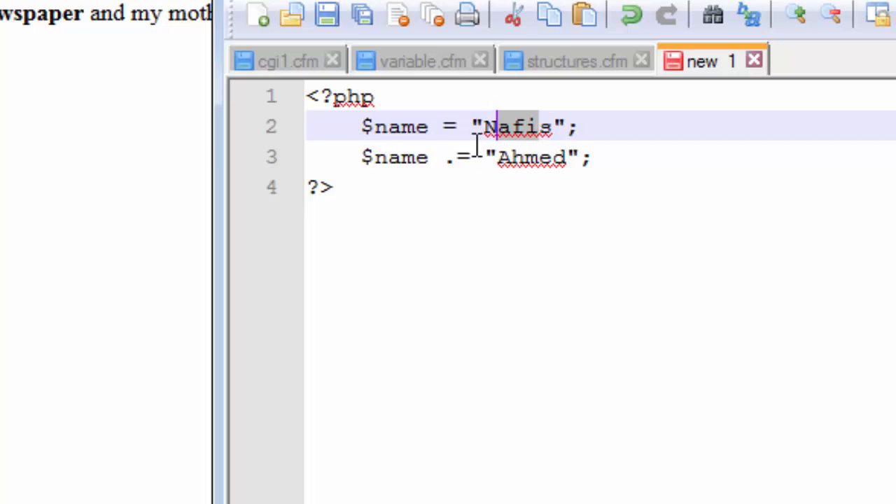
key(ctrl+a)
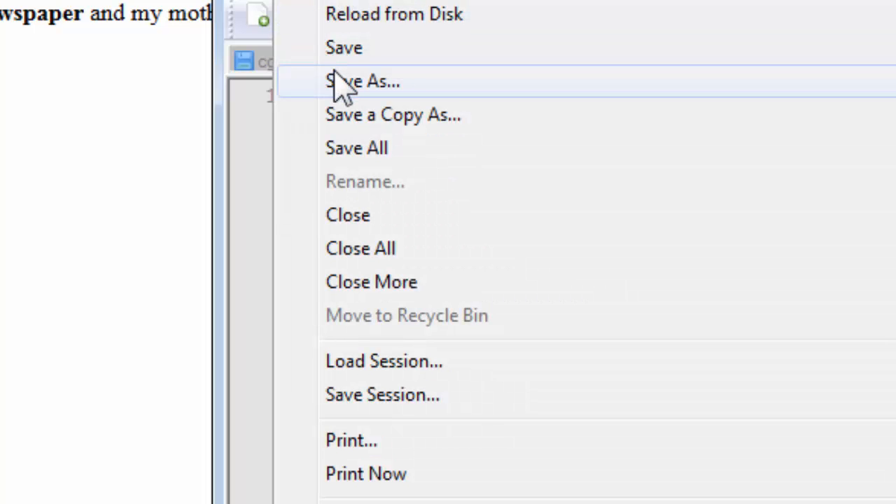
- Save the new file as list.cfm in the wwwroot folder
click(360, 81)
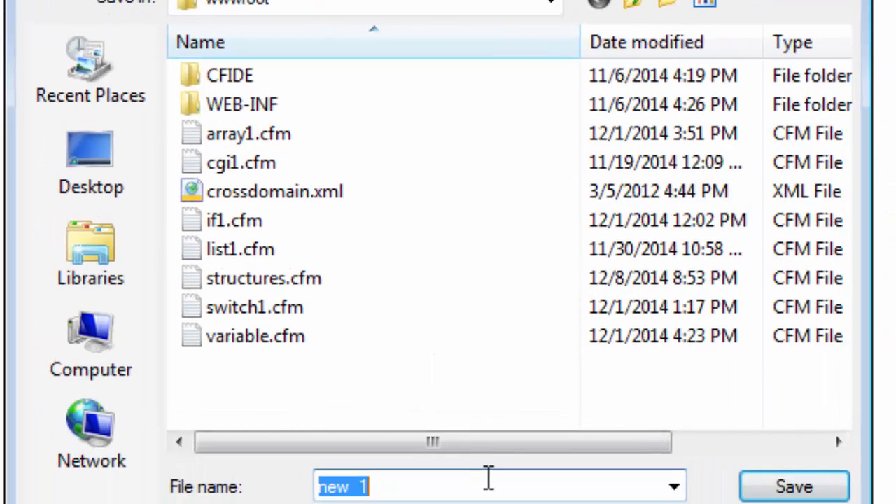
text(list)
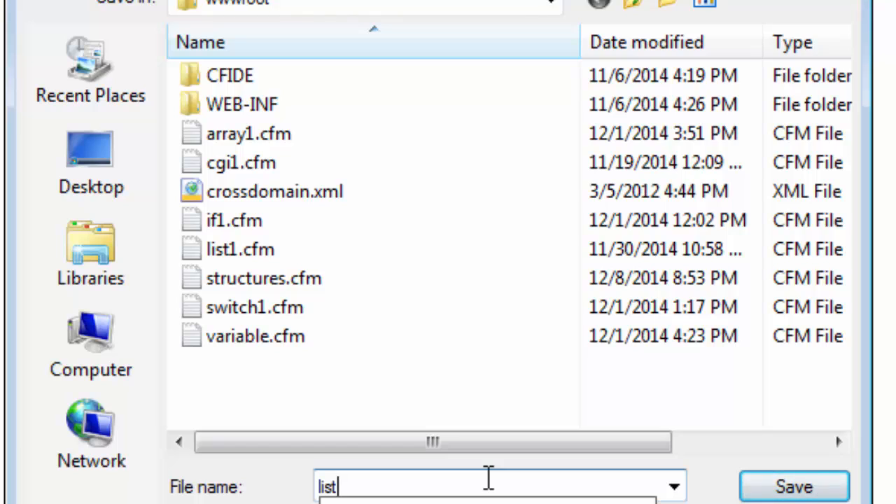
text(.cfm)
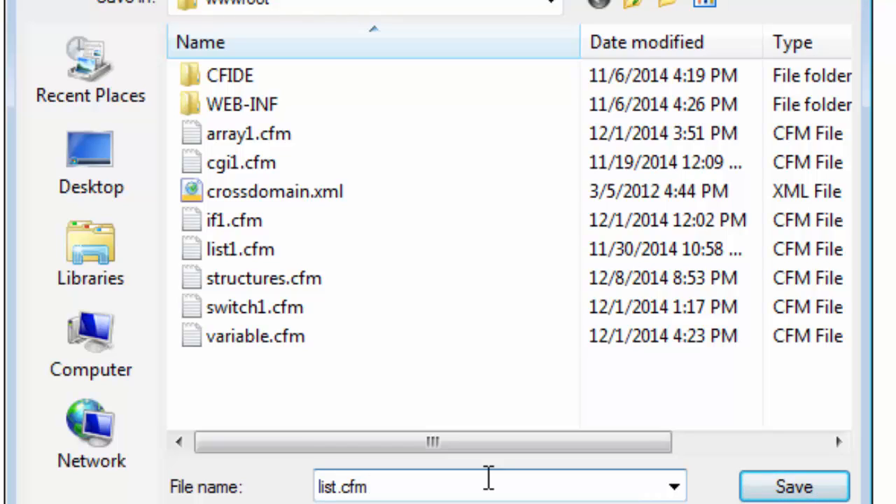
click(793, 487)
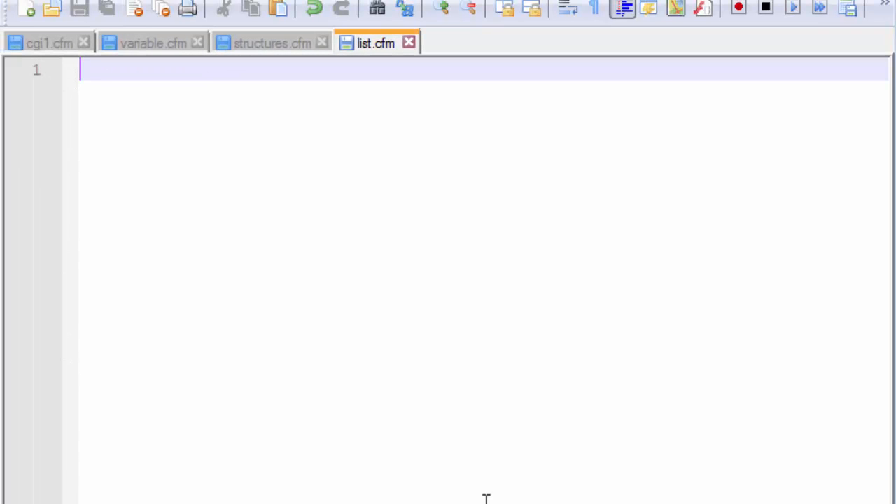
- Write a <cfscript></cfscript> block in list.cfm and start a question variable inside it
text(<c)
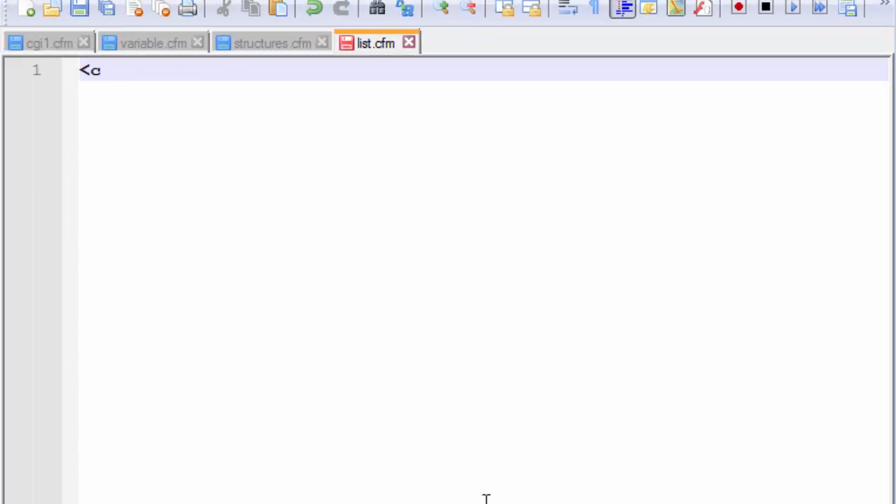
text(fscript>)
text(</)
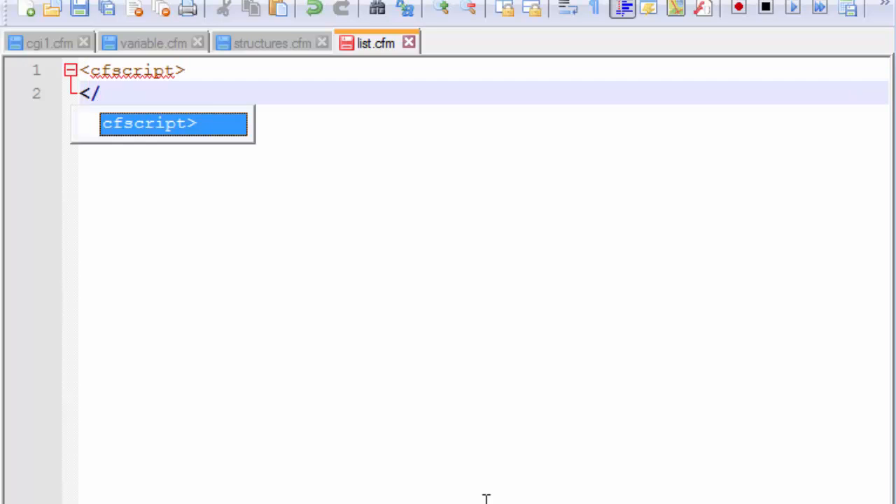
text(cfscript>)
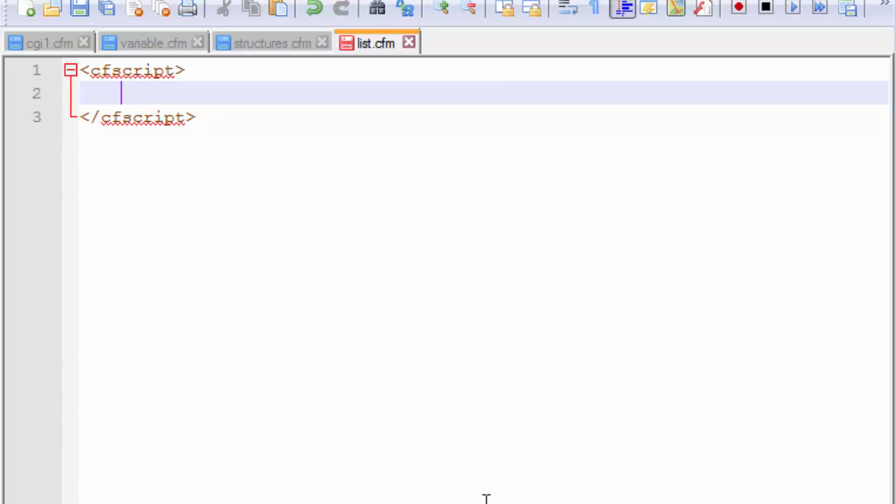
text(cruw)
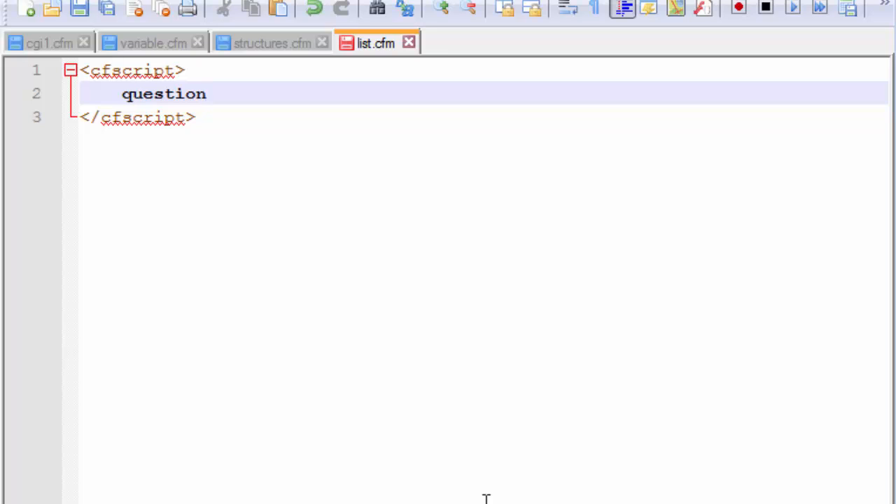
click(207, 92)
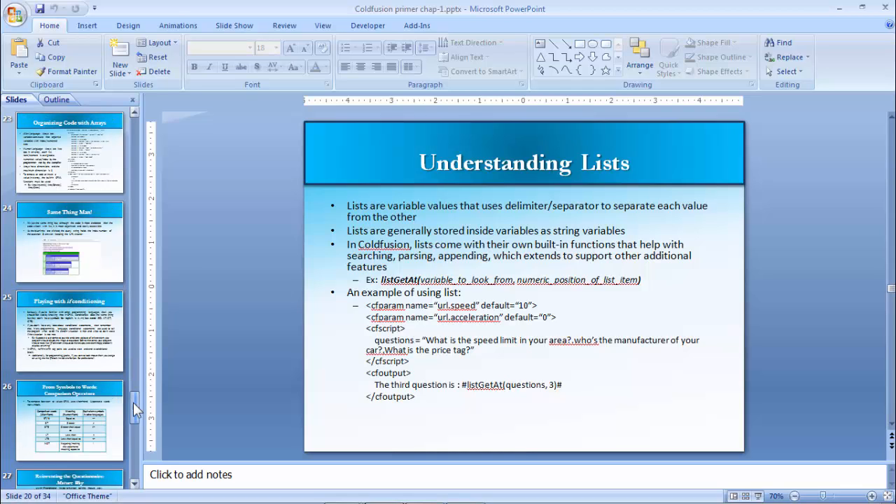
- Scroll the PowerPoint thumbnails to the Understanding Lists slide, then return to the editor
scroll(down, 3)
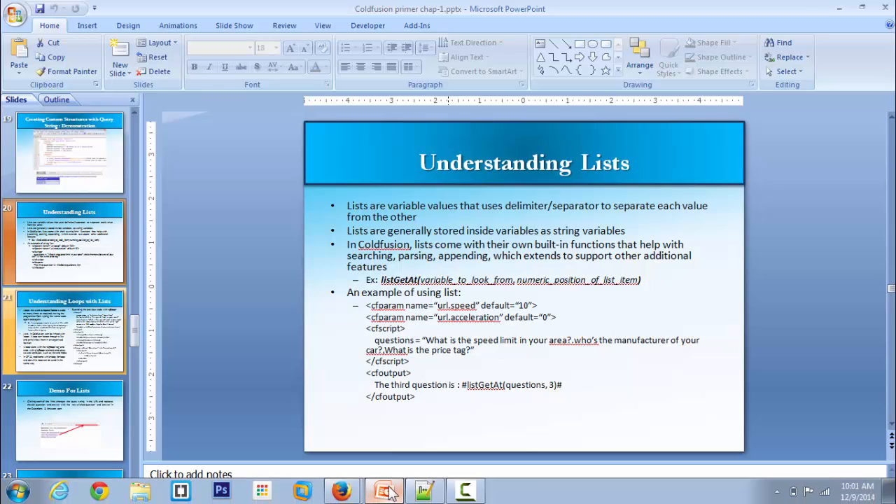
click(385, 490)
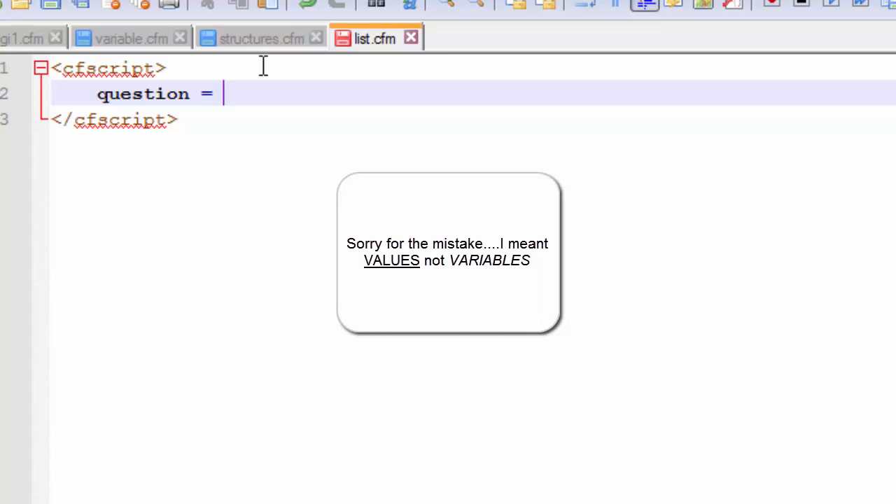
- Set question to a quoted string beginning "What is your name?," ending the statement with a semicolon
text("")
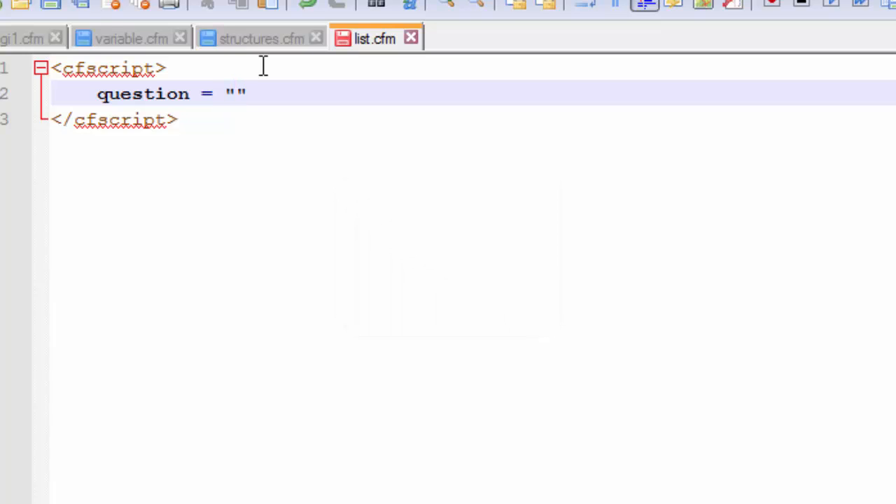
click(237, 92)
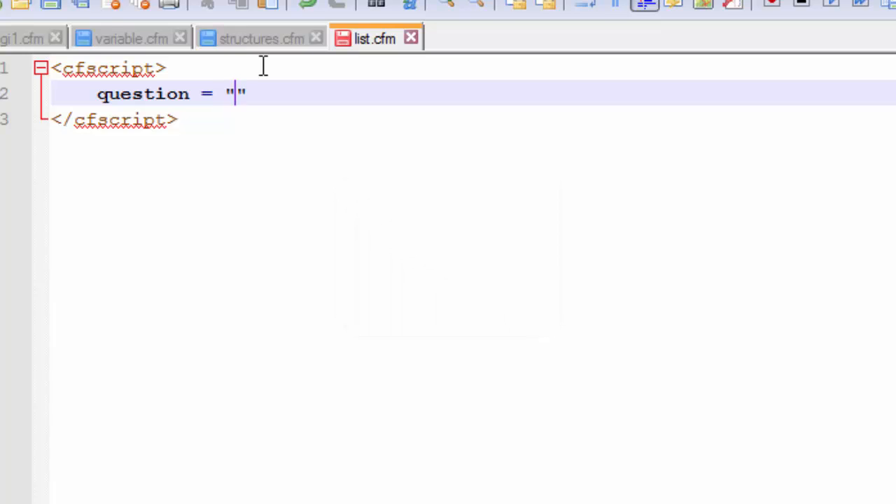
text(W)
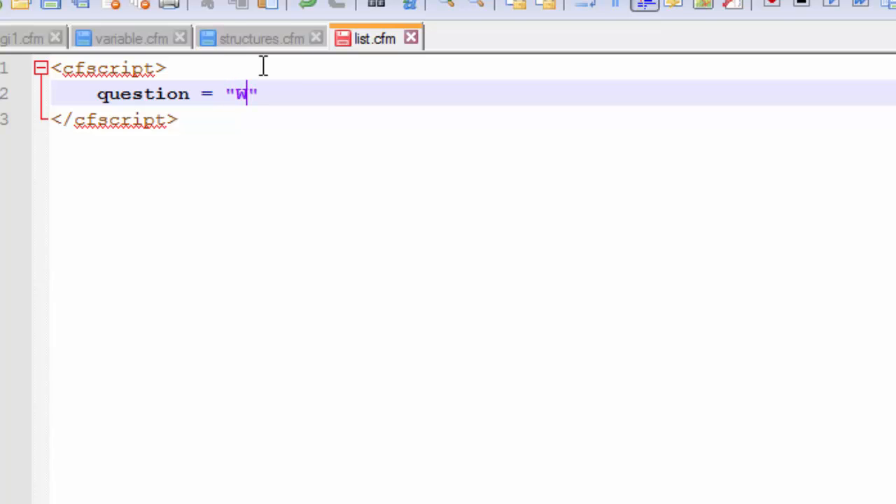
text(hat is your)
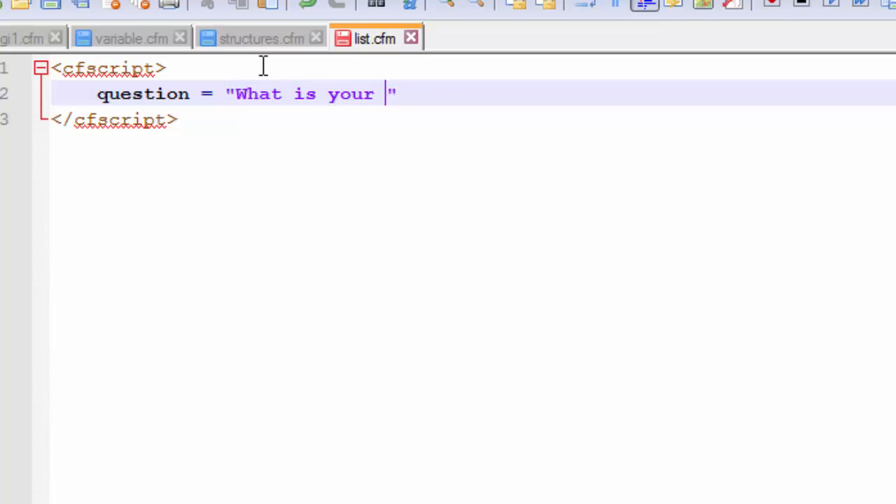
text(name?)
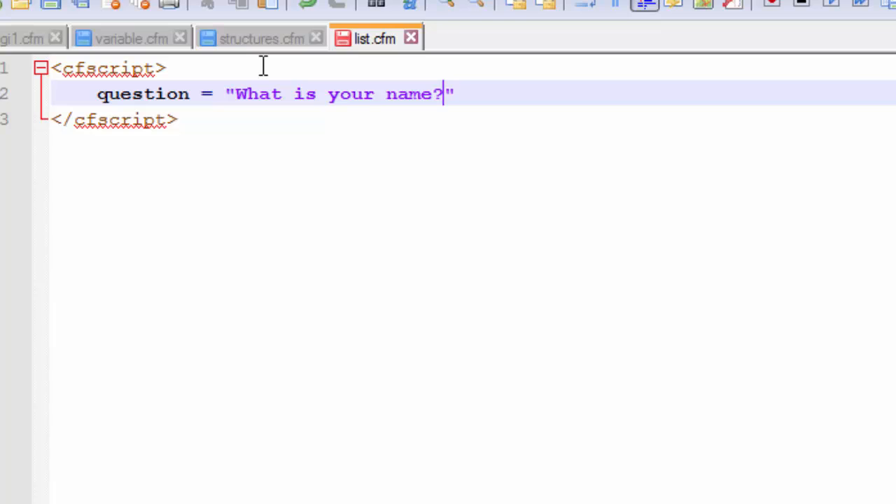
text(,)
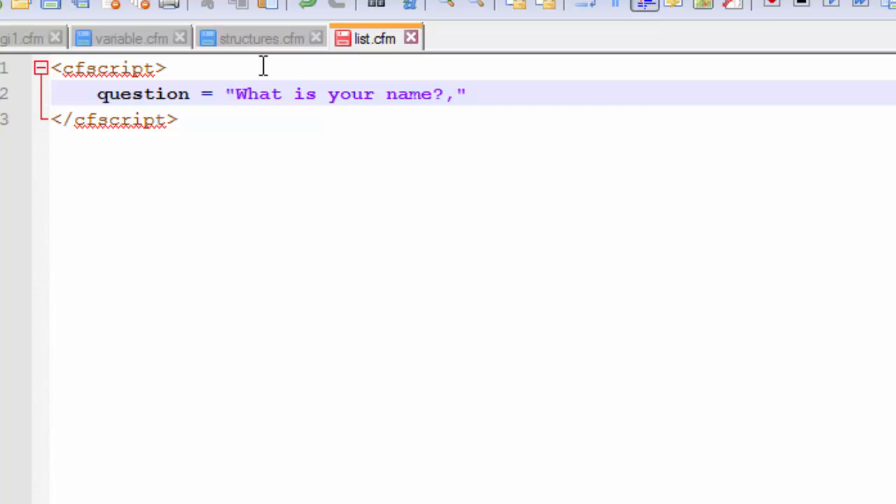
text(;)
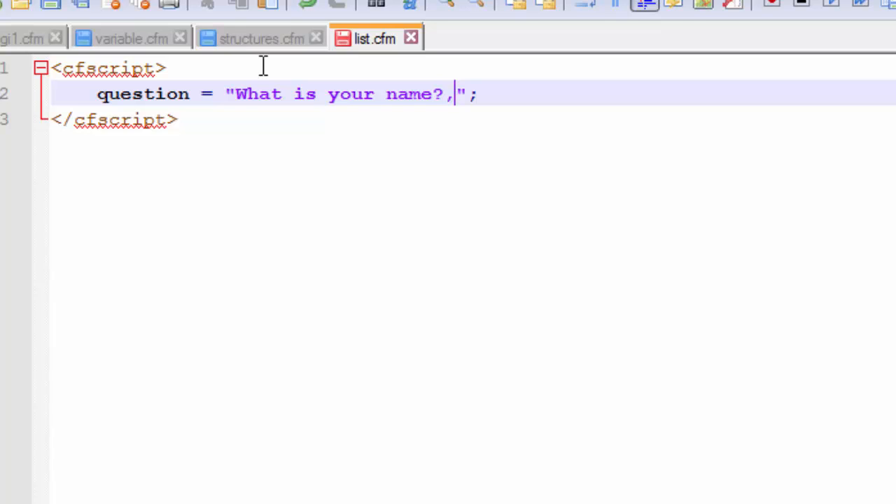
- Extend the list with "What is your age?" and "What is your profession?"
text(" ")
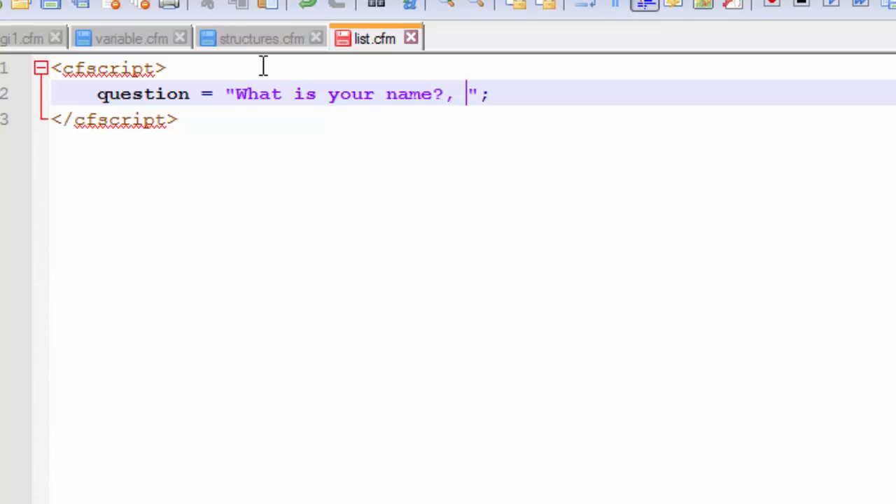
text(What is)
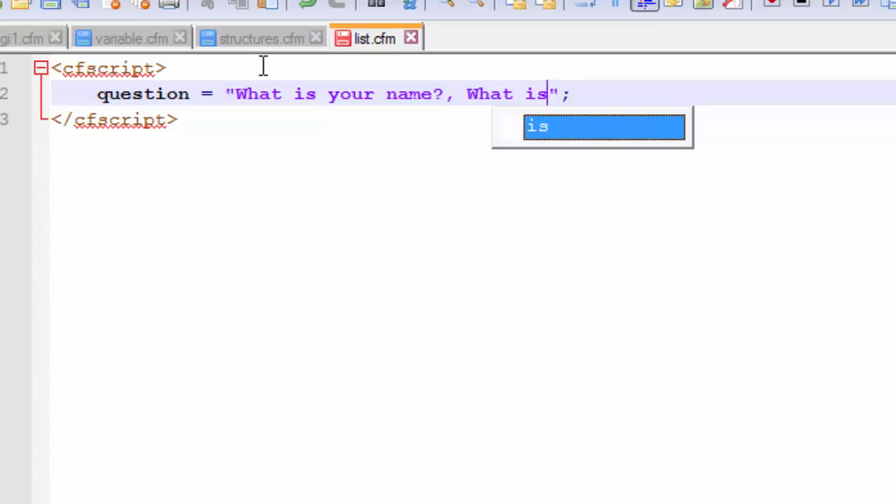
text(your age)
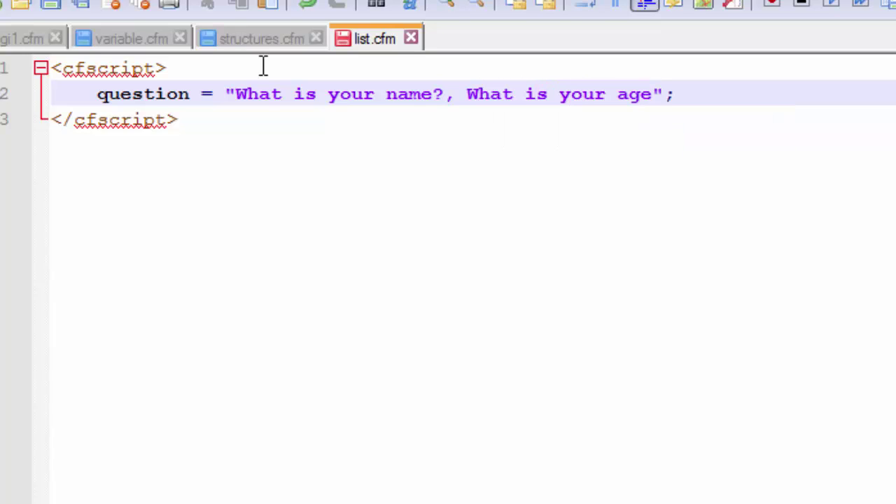
text(?)
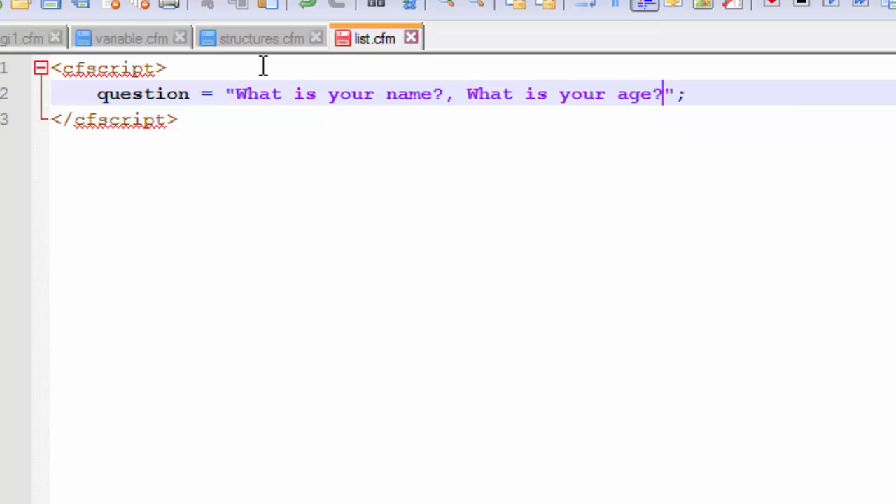
text(,)
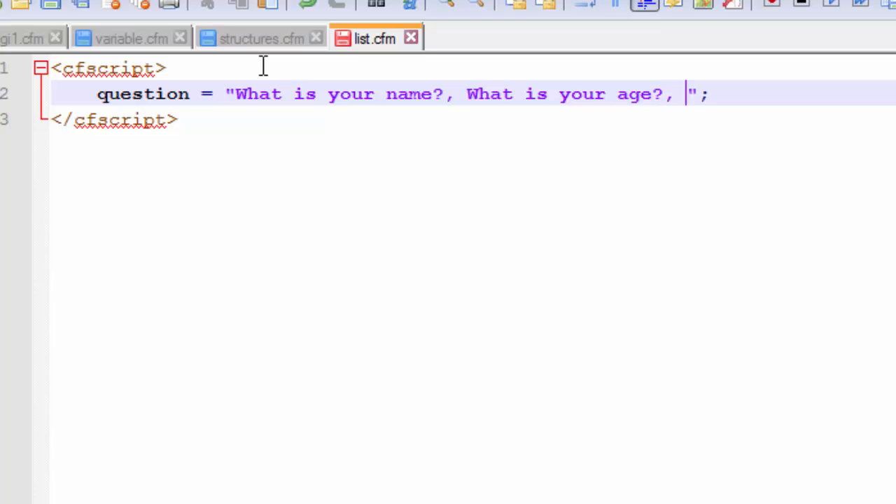
text(What is your professi)
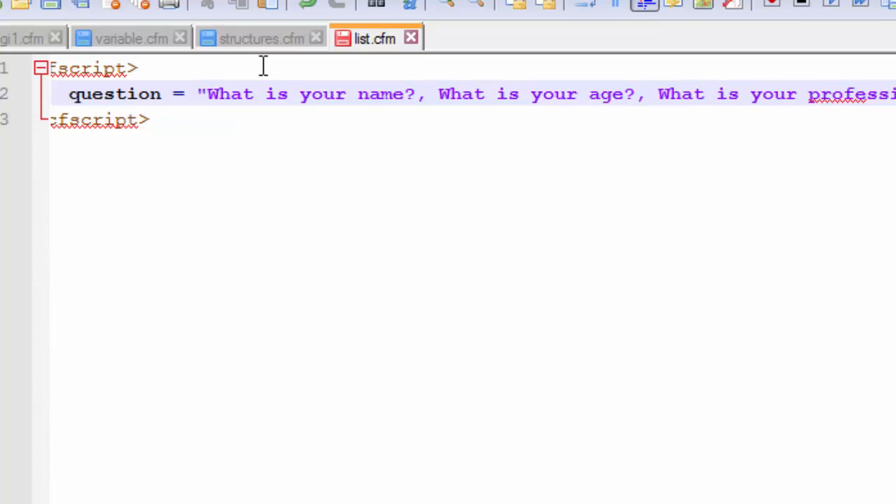
scroll(right, 3)
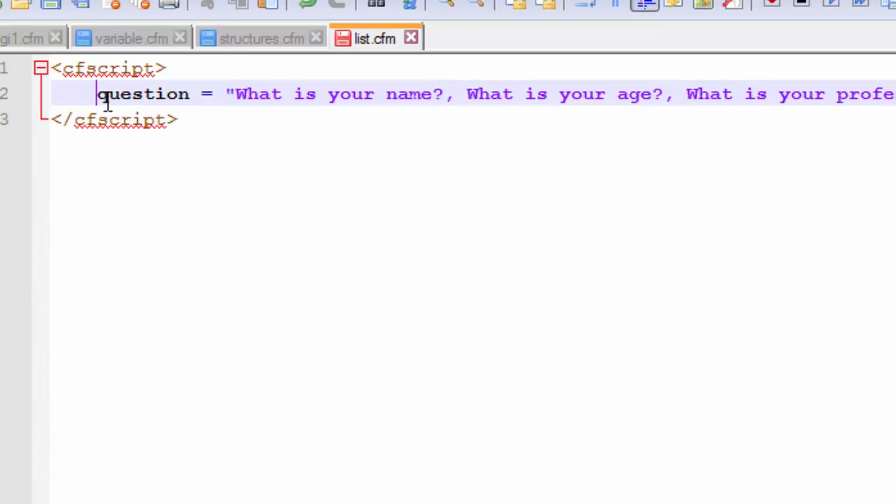
double_click(142, 94)
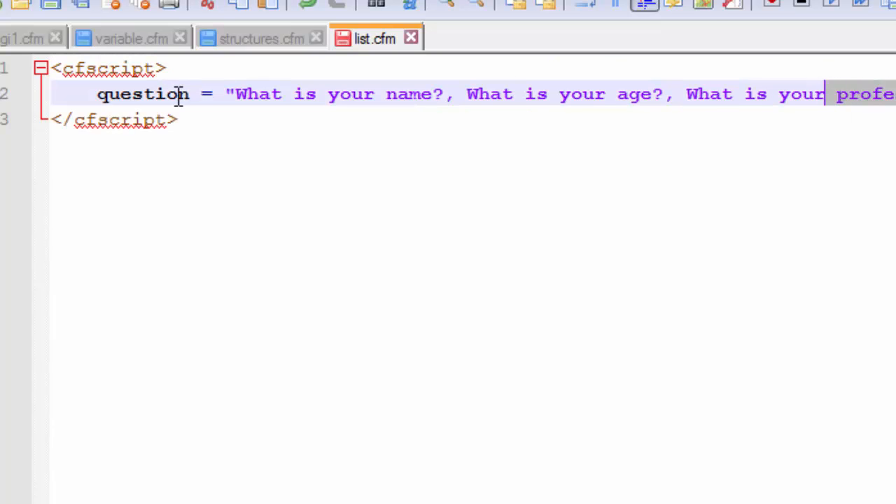
click(734, 92)
text(<)
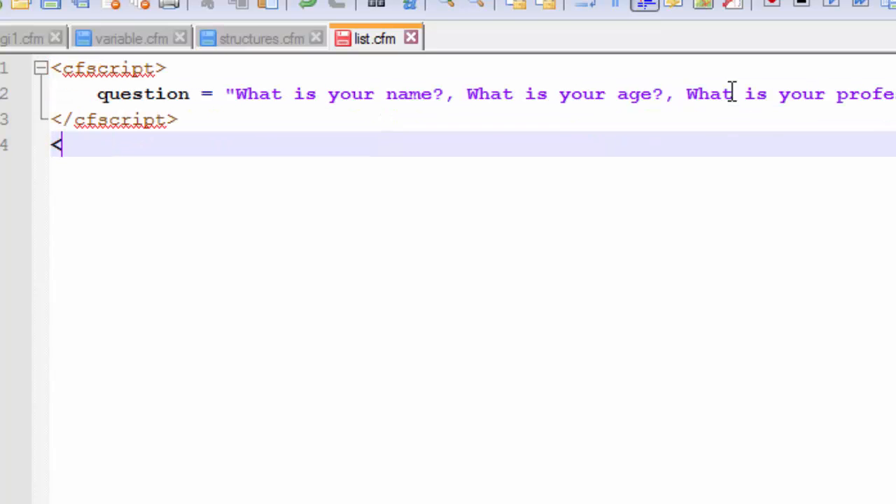
- Add a <cfoutput></cfoutput> block below the script
text(cfouput)
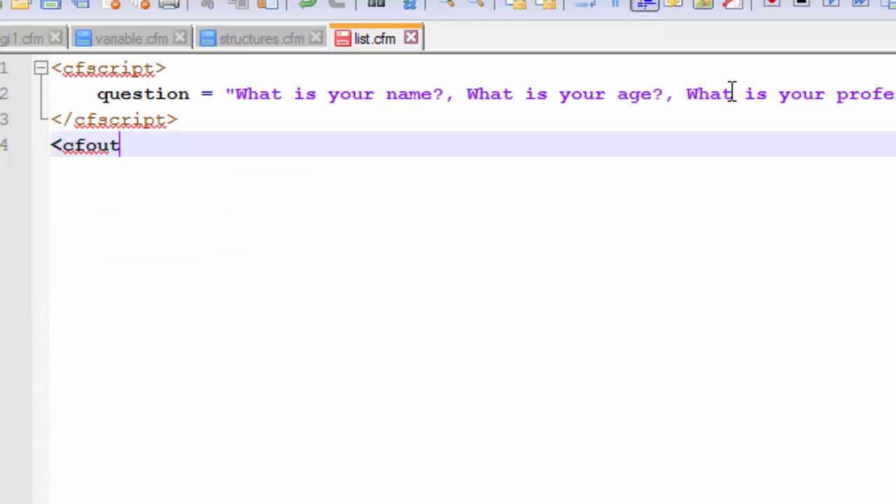
text(put>)
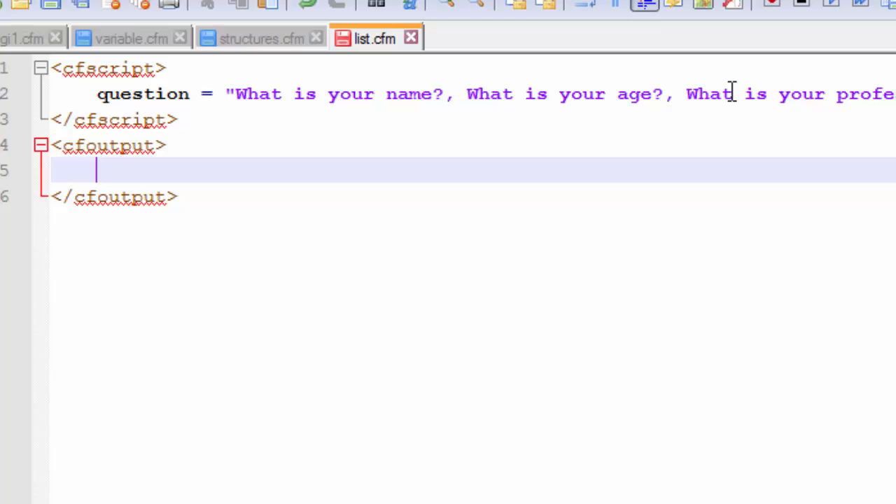
mouse_move(504, 92)
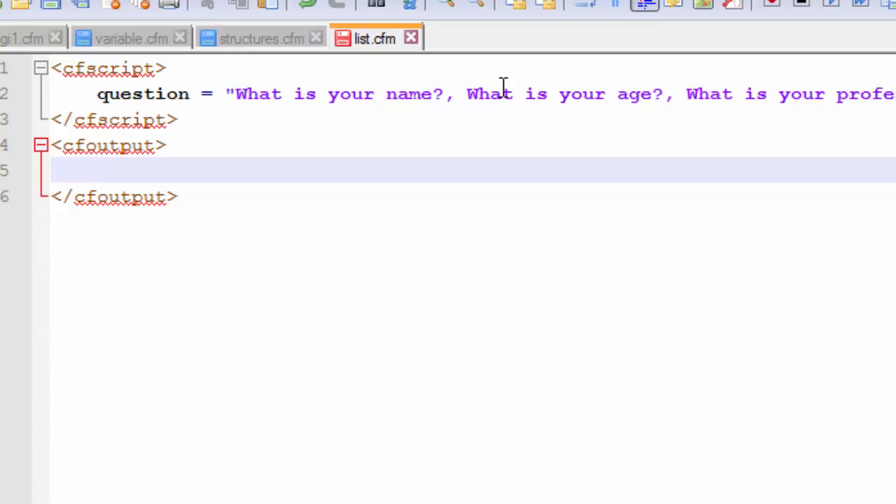
double_click(581, 92)
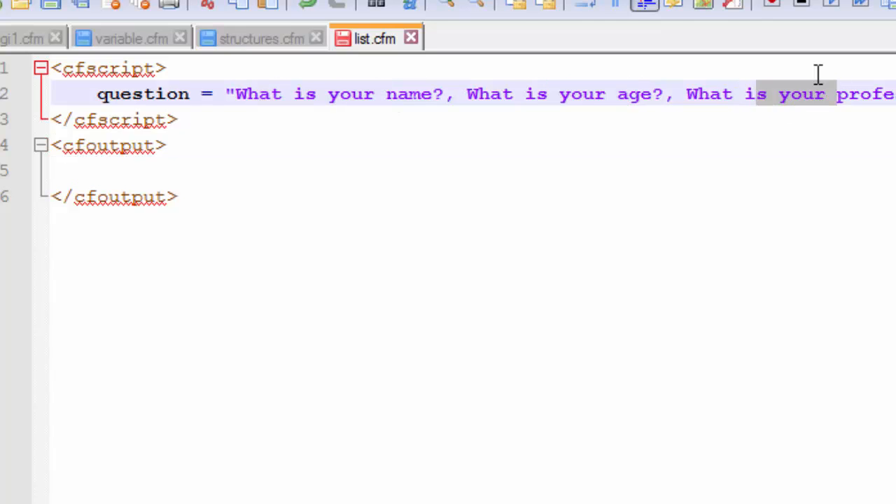
click(665, 119)
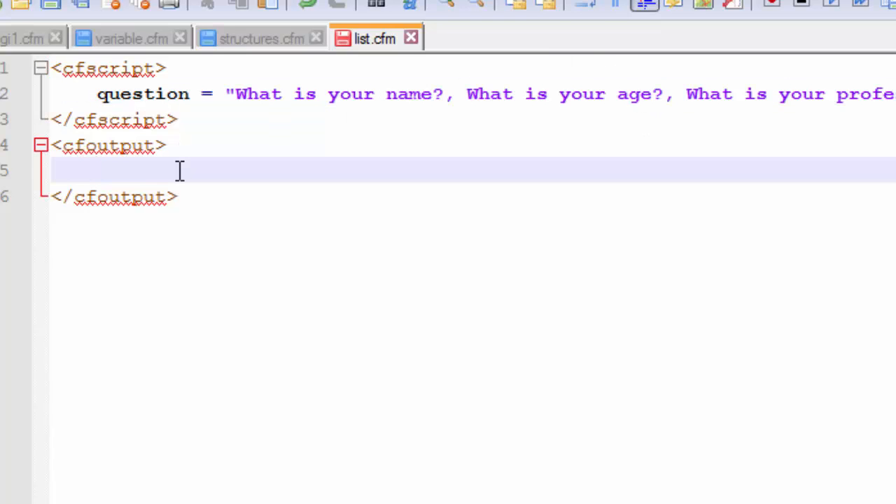
- Write 'The third question of the list is <strong>' inside the cfoutput block
text(The)
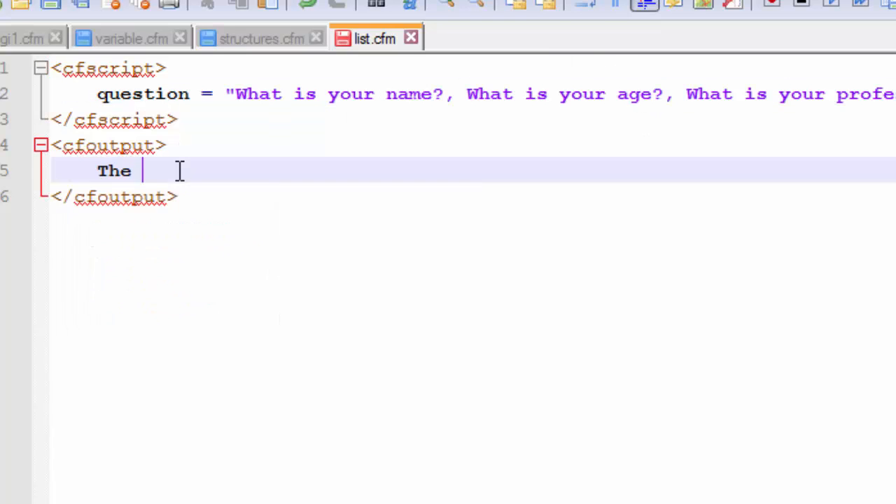
text(trh)
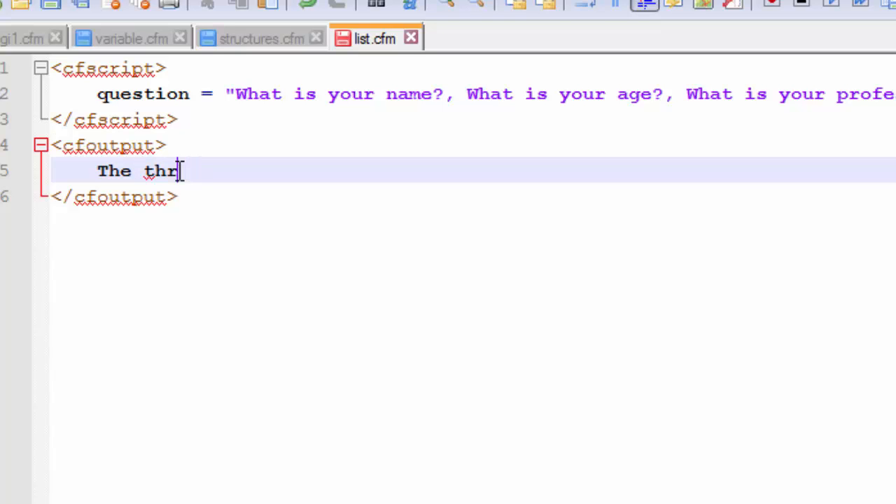
text(ird)
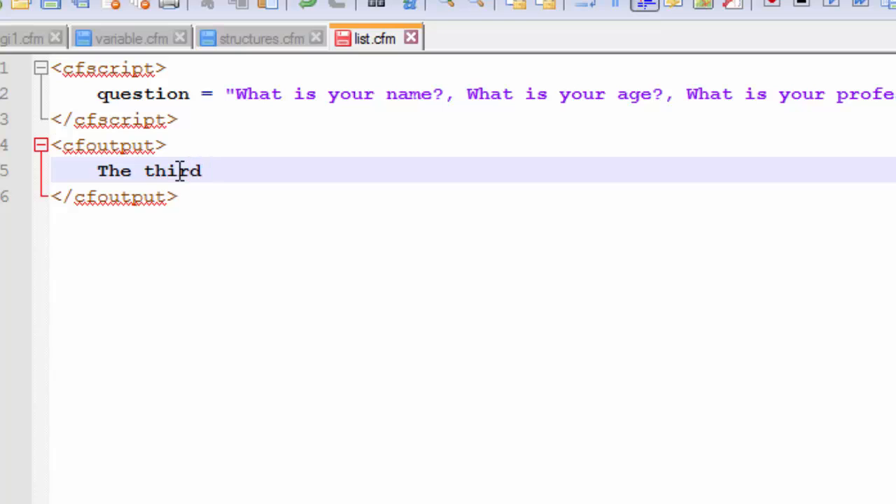
text(question)
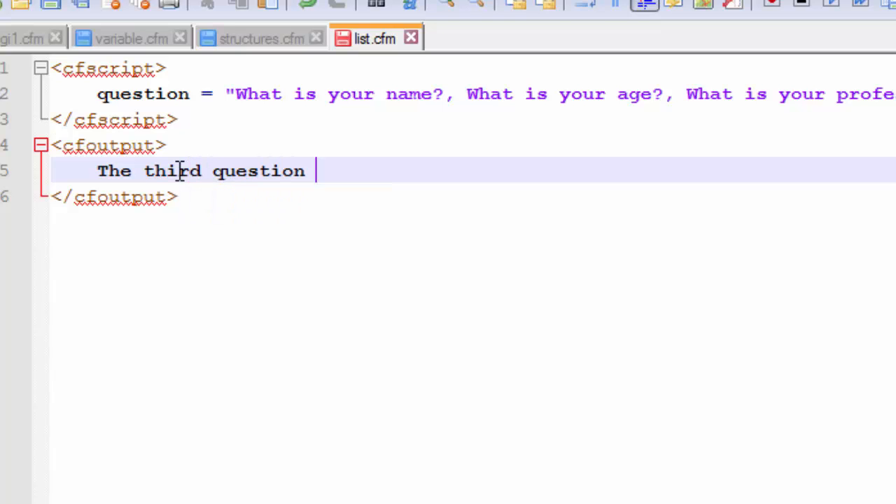
text(of the list is)
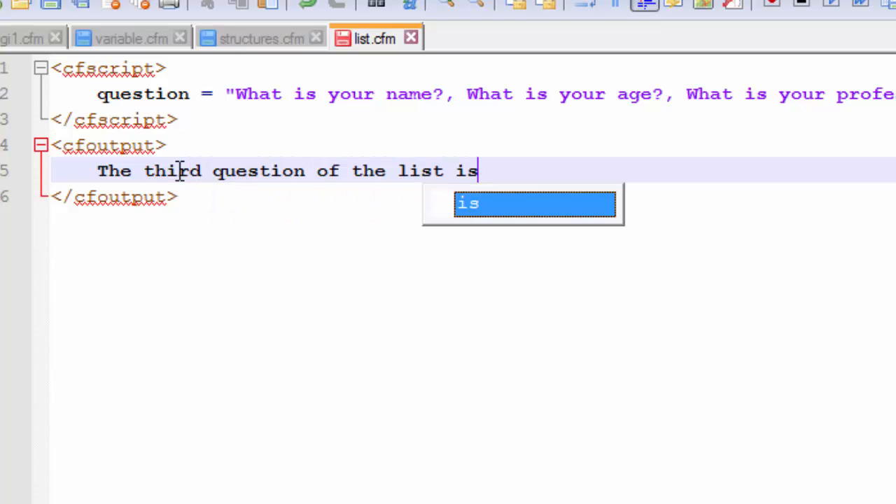
text(<st)
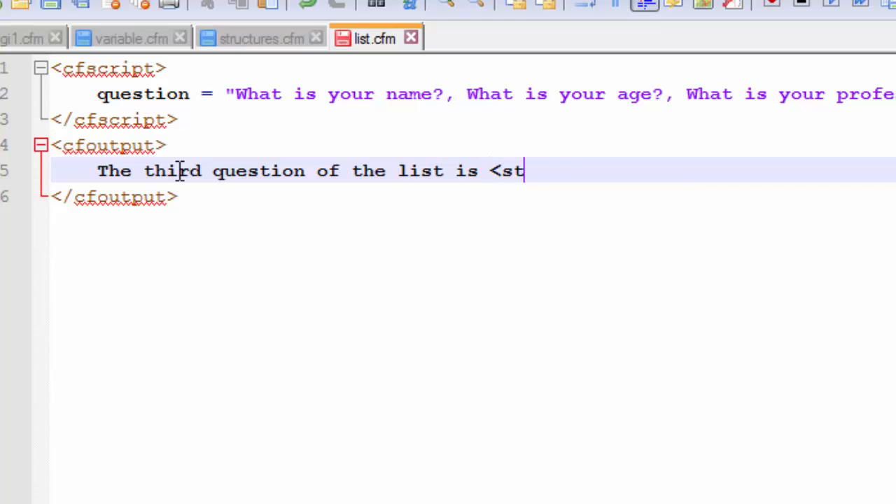
text(ron)
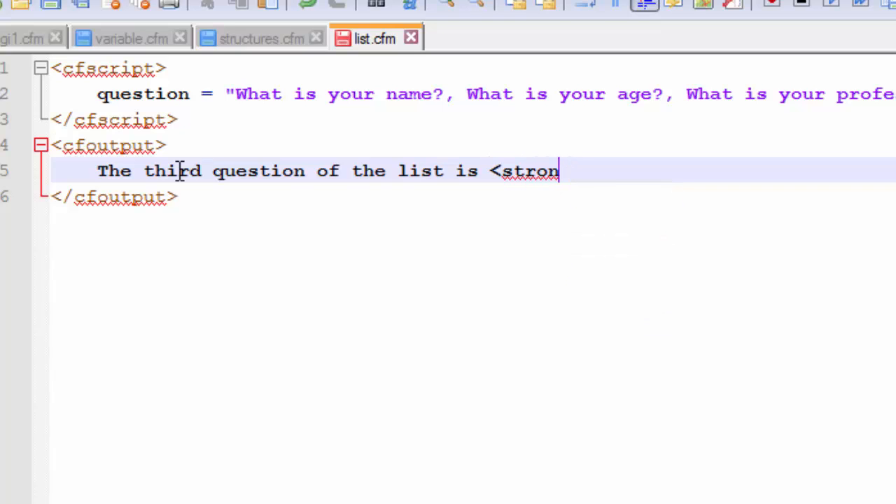
text(></strong>)
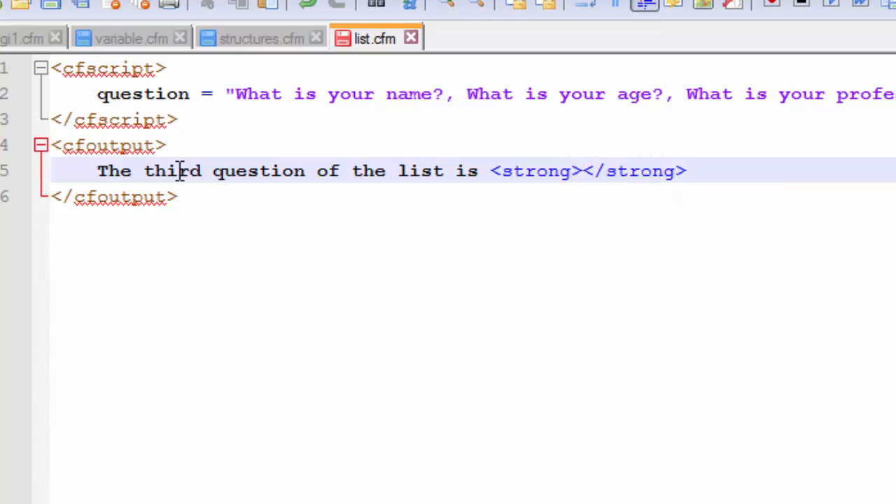
- Put #ListGetAt(question, 3)# inside the strong tags to output the third question in bold
click(580, 171)
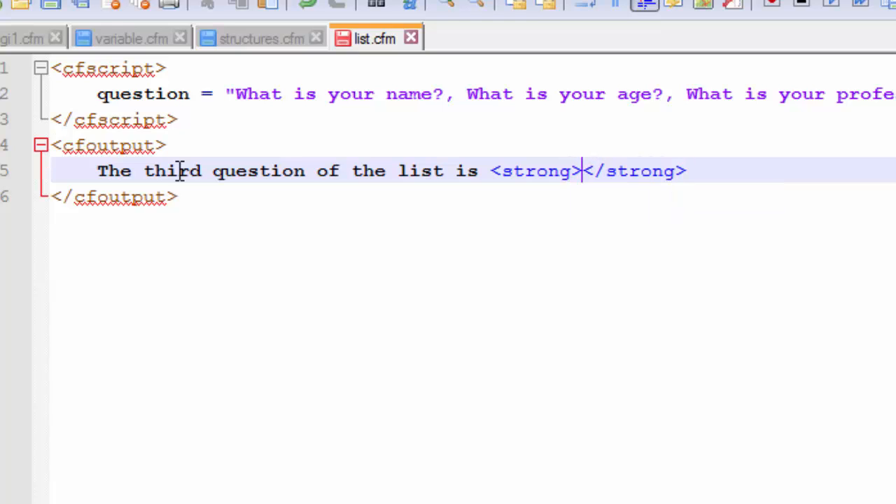
text(##)
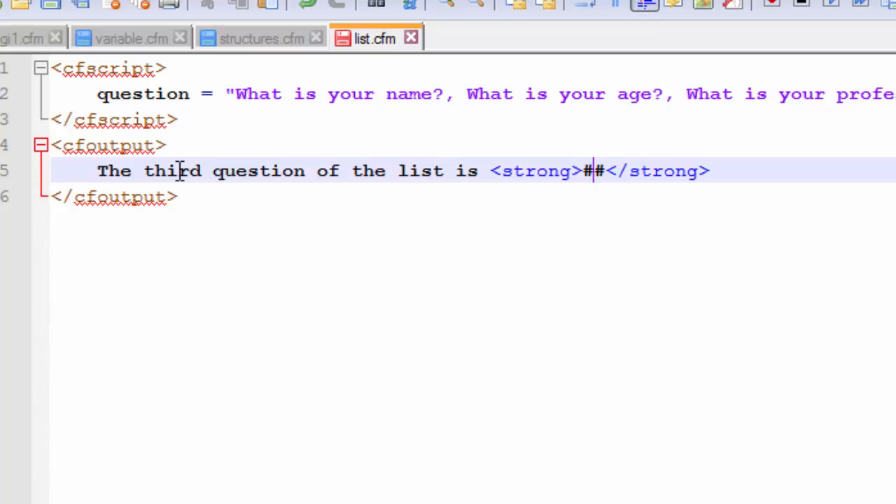
text(listGe)
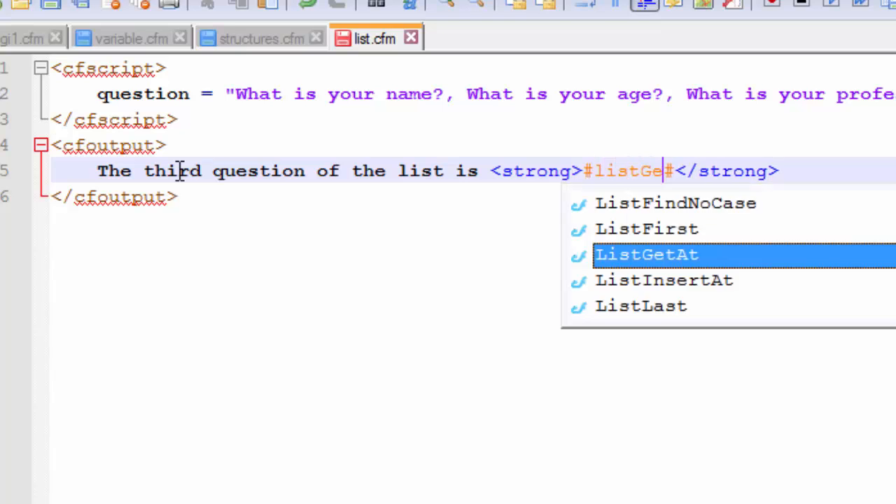
click(645, 255)
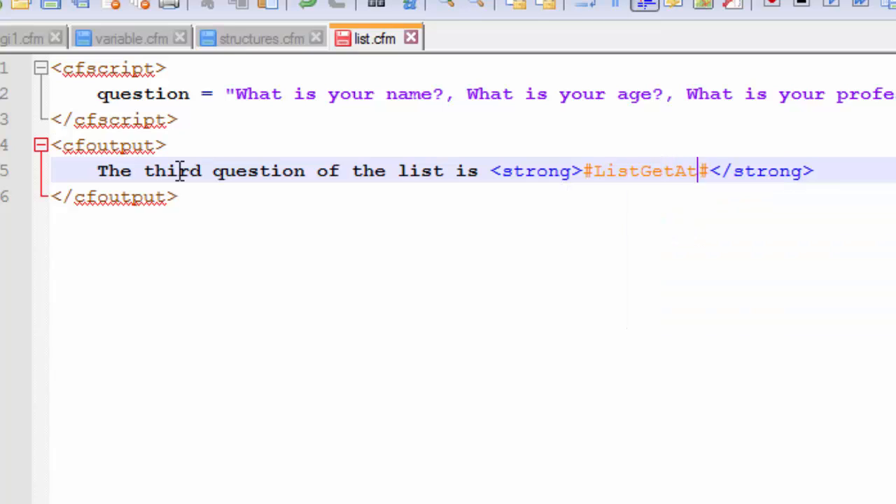
text(())
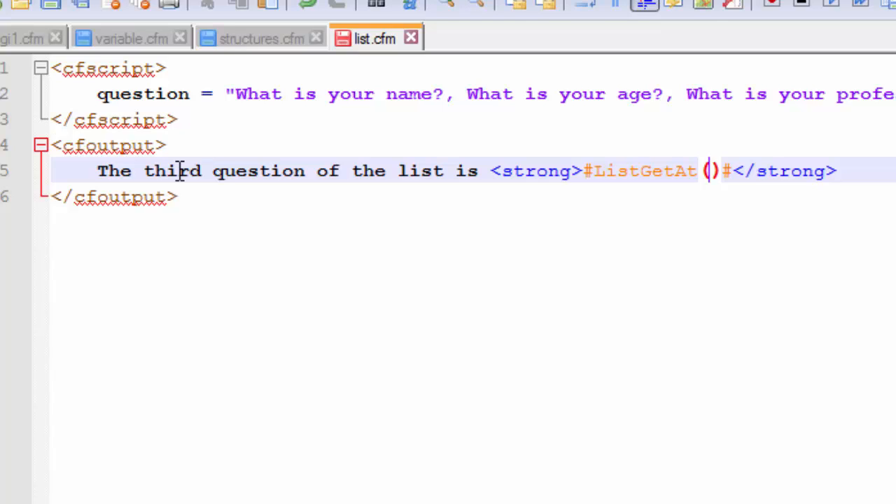
text(question,)
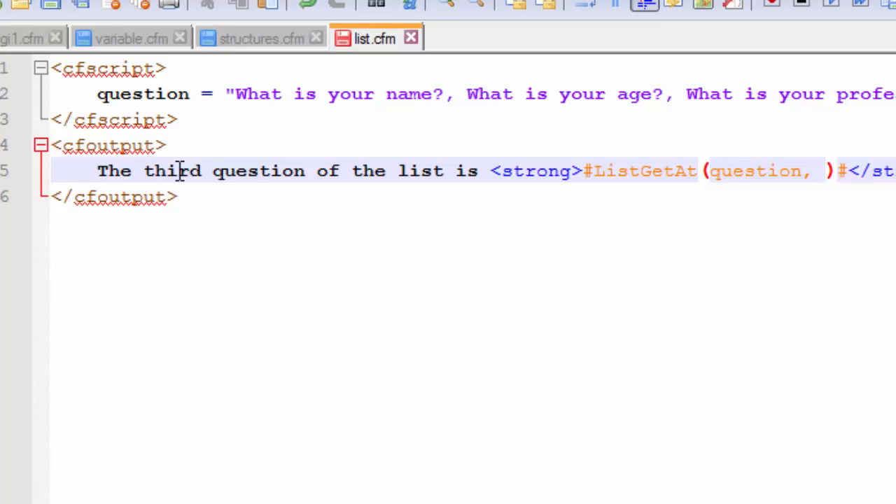
text(3)
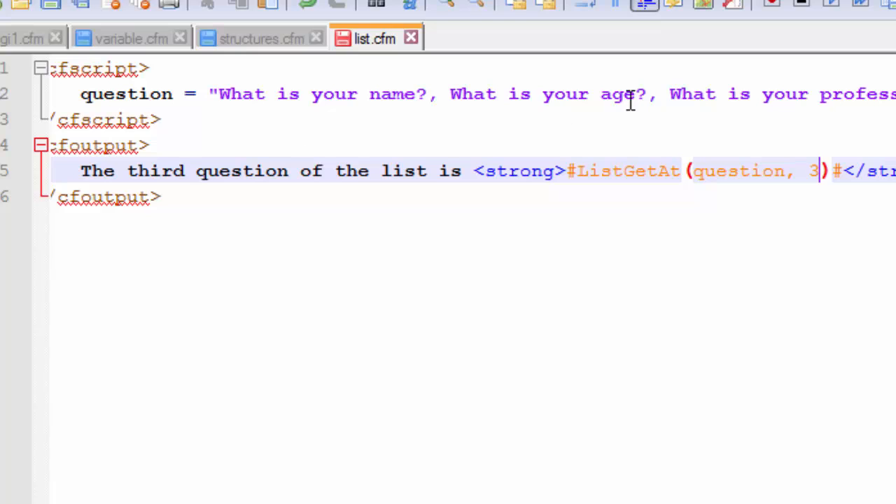
mouse_move(701, 189)
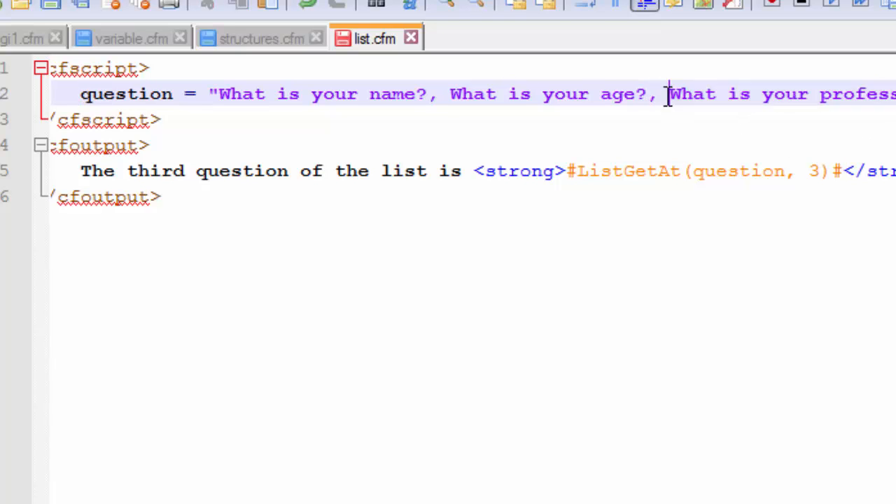
drag(669, 94, 219, 93)
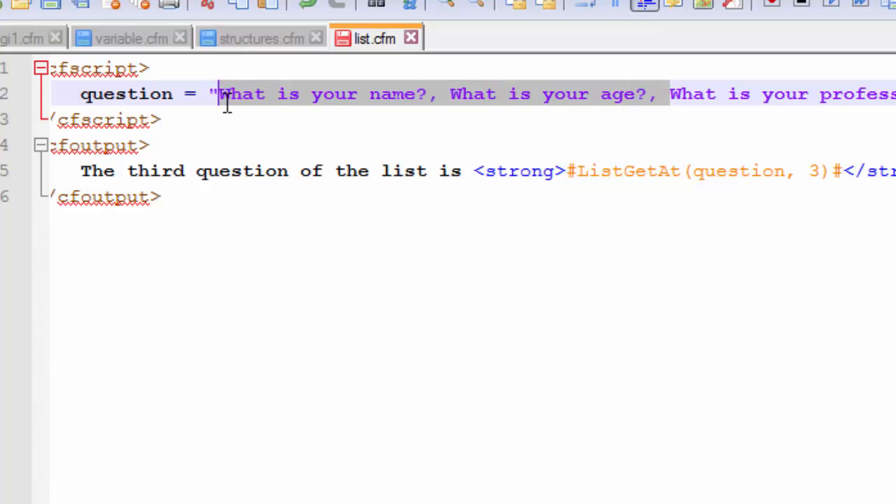
mouse_move(481, 147)
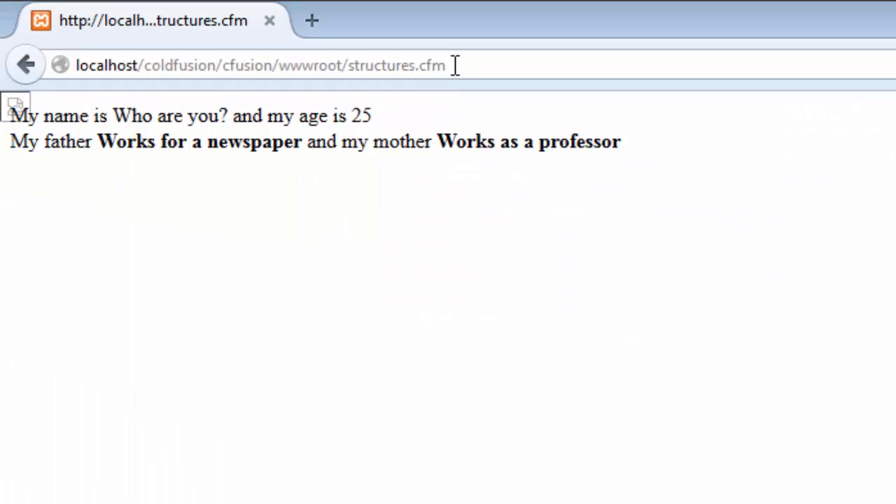
- Replace structures.cfm with list.cfm in the Firefox address bar and load it
double_click(394, 66)
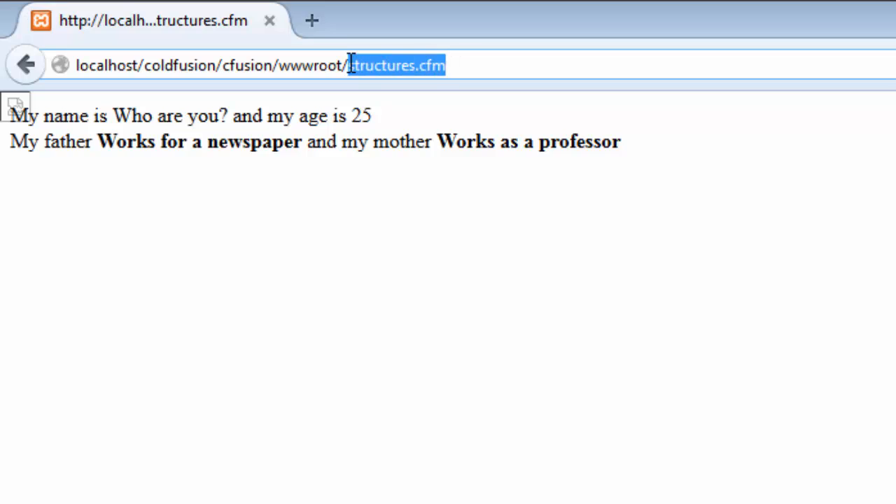
text(list.cf)
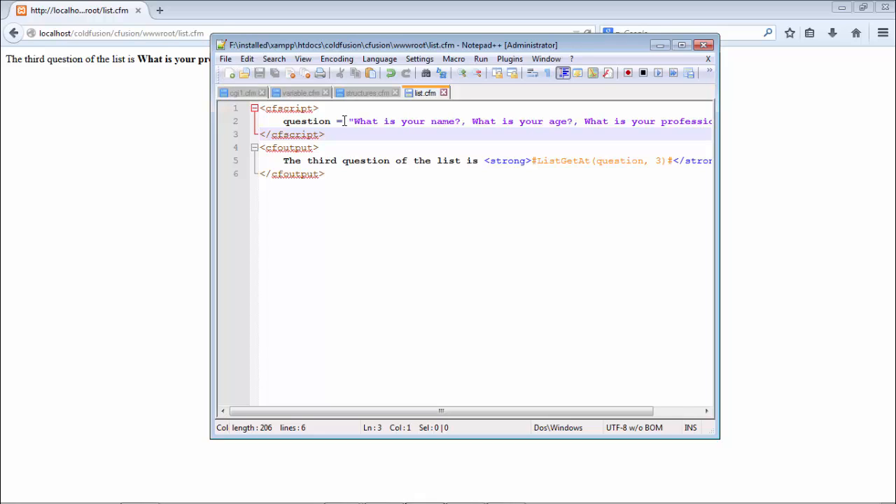
- Add a new script line declaring param name = "url.q"
click(347, 110)
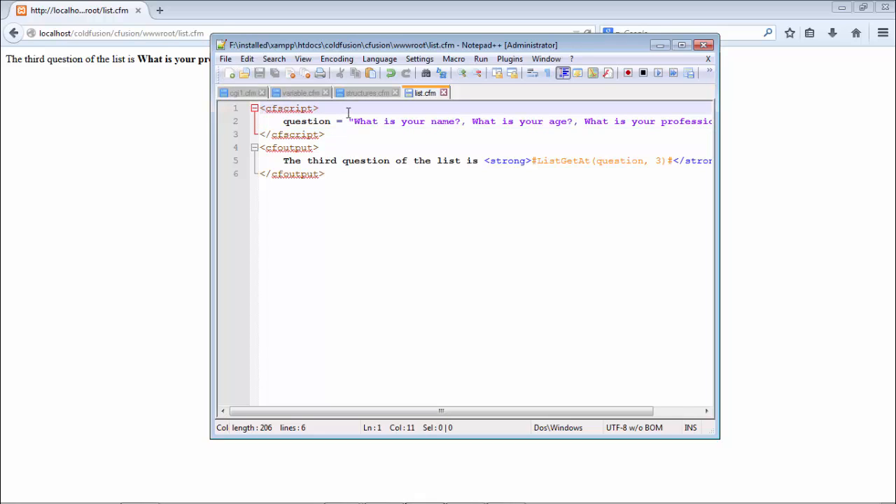
key(Enter)
text(param)
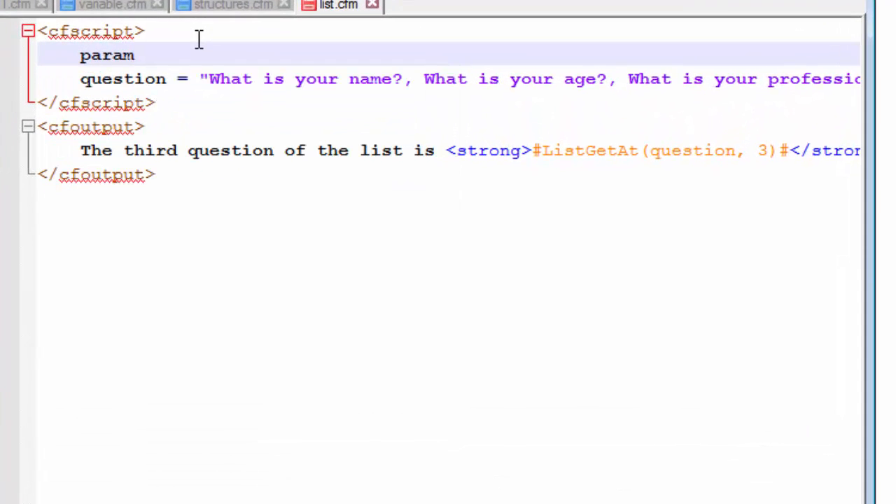
text(name)
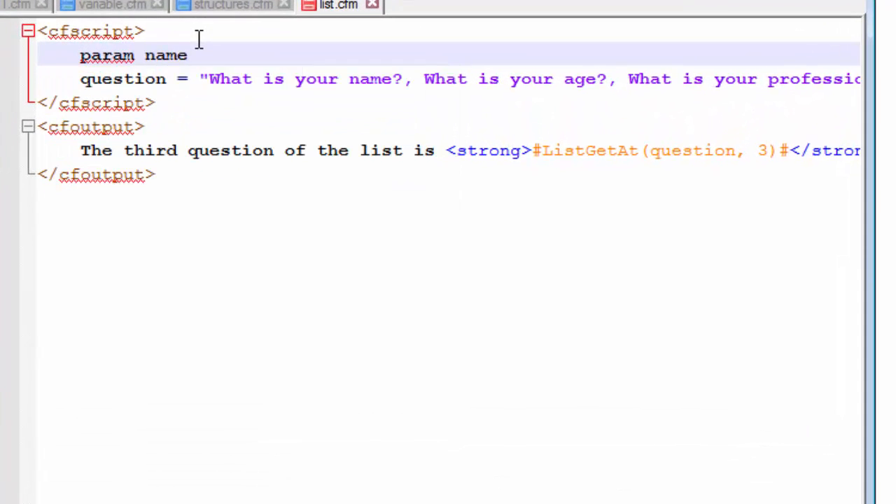
text(= "")
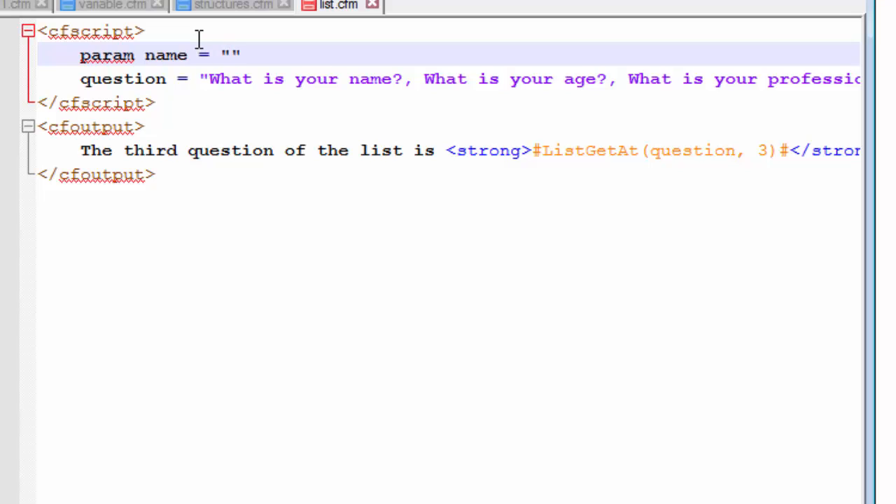
text(url.)
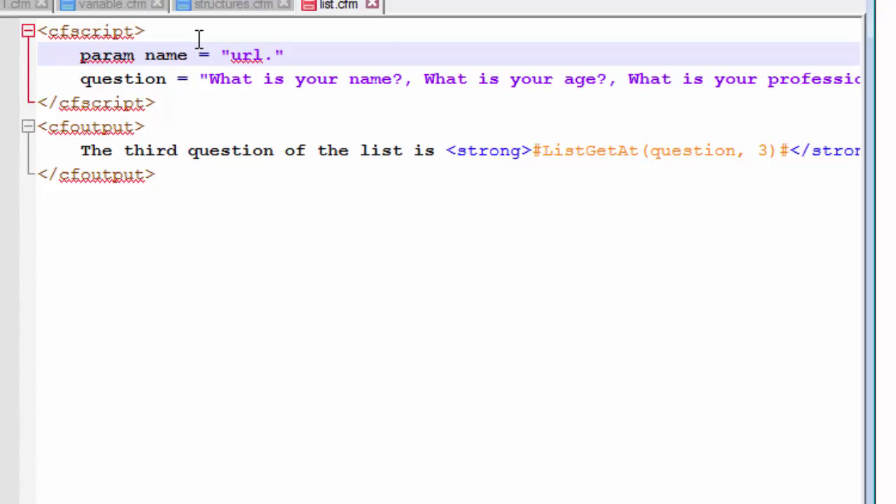
text(q)
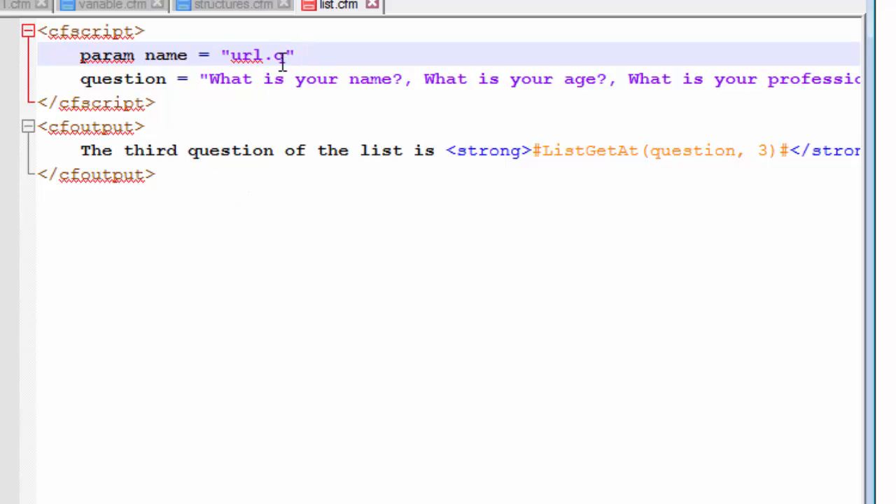
- Give the url.q param default = "What is your name?"
text(de)
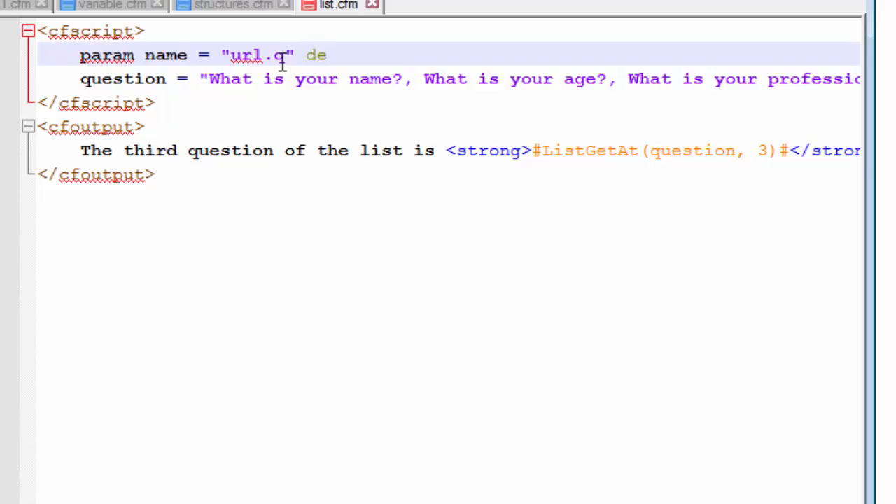
text(fault)
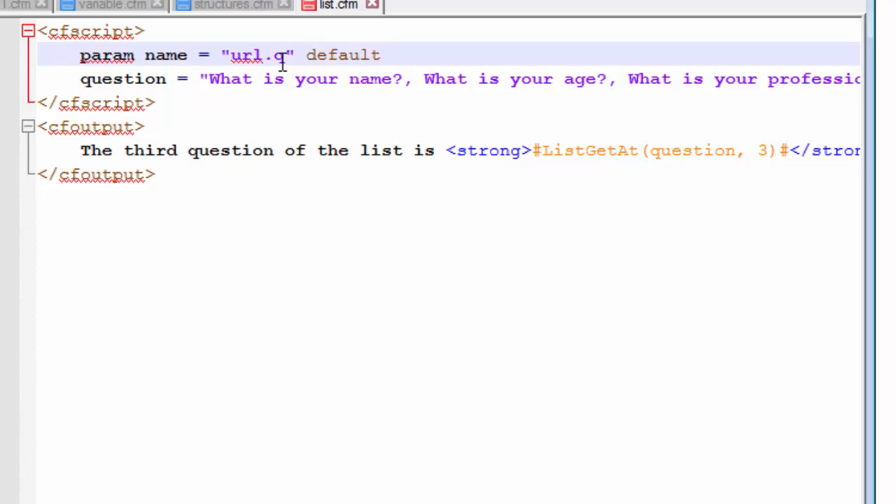
text(=)
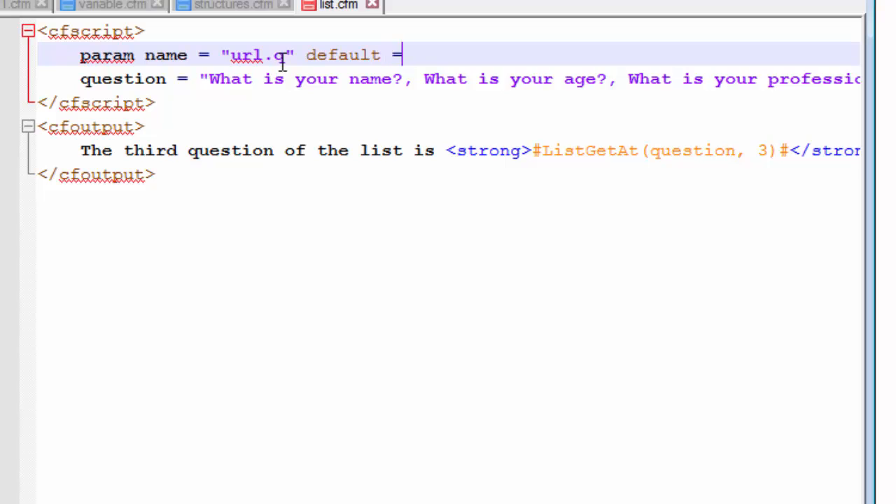
text("Wh)
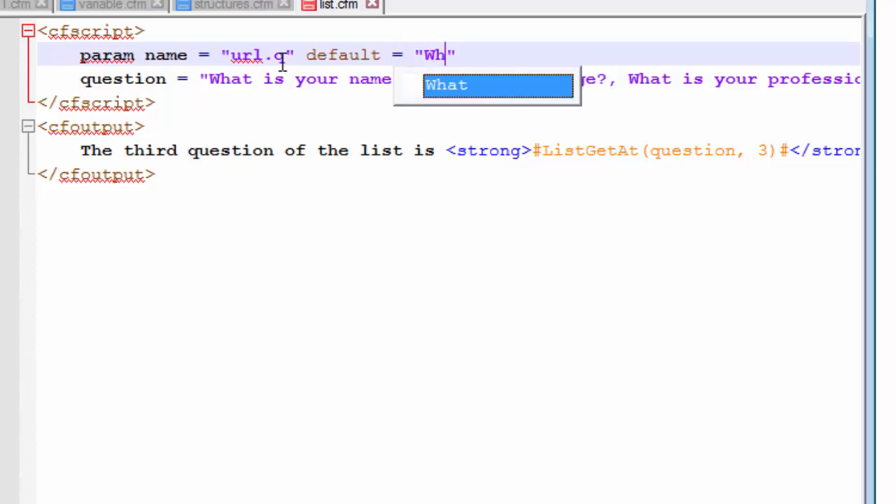
text(at is your)
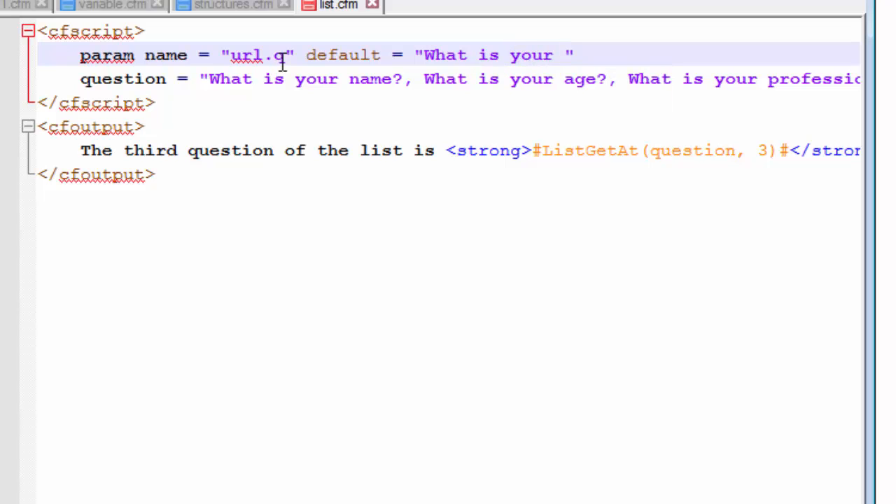
text(anem)
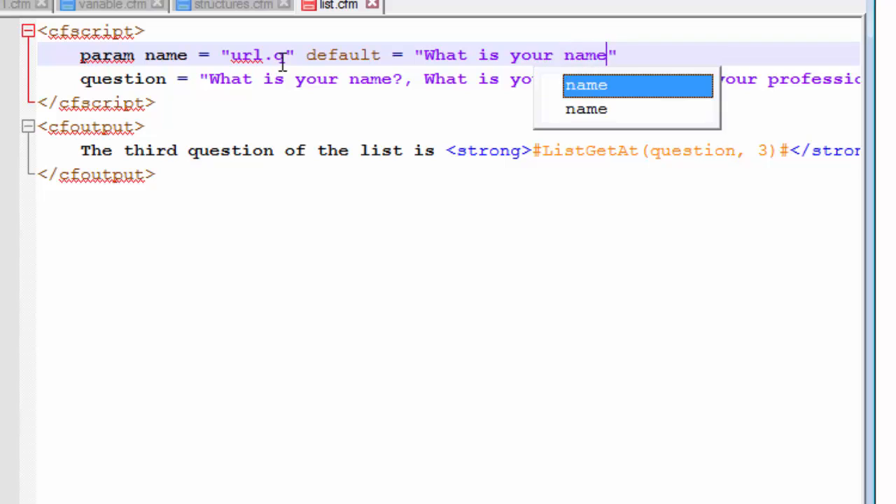
text(?)
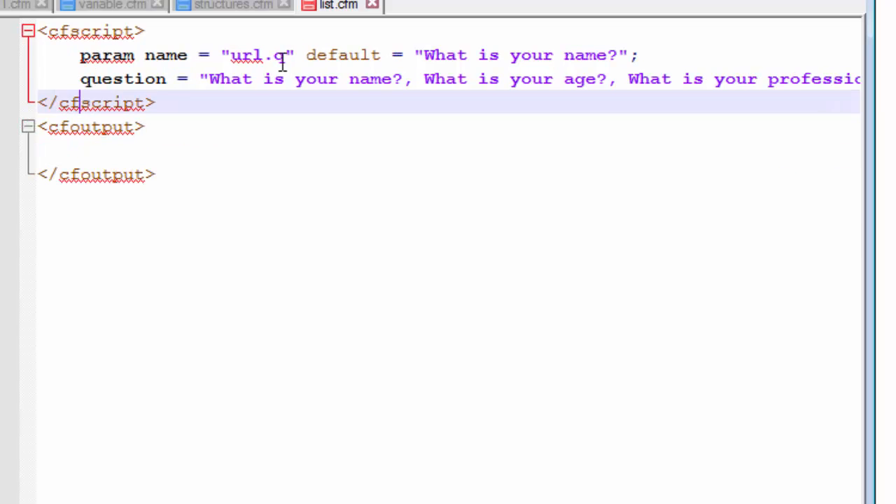
- Write fromURL = ListGetAt(question, url.q); inside the cfscript block
text(n)
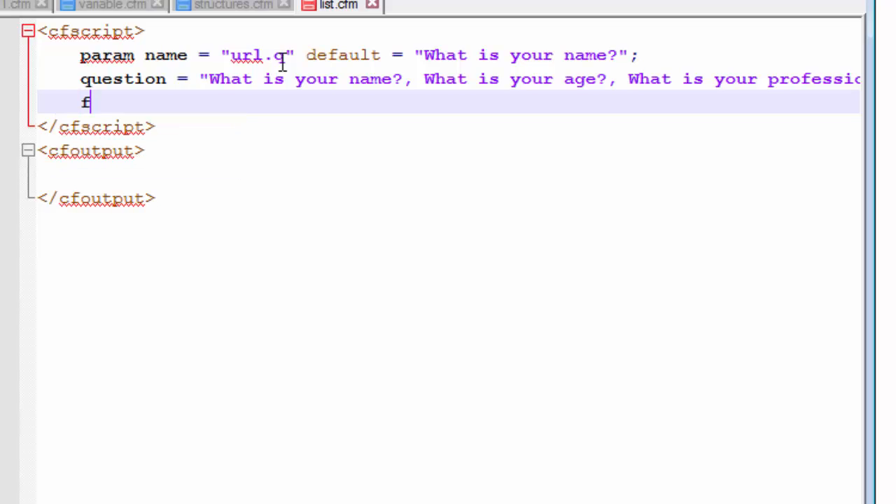
text(romU)
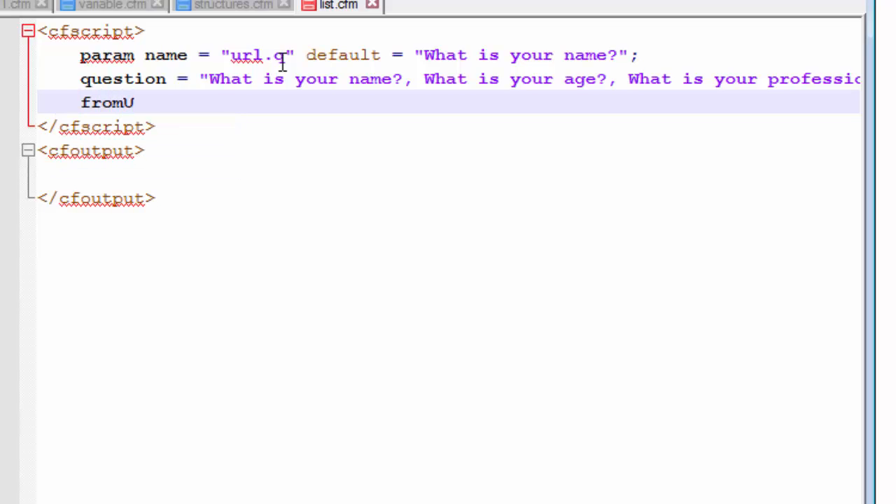
text(RL =)
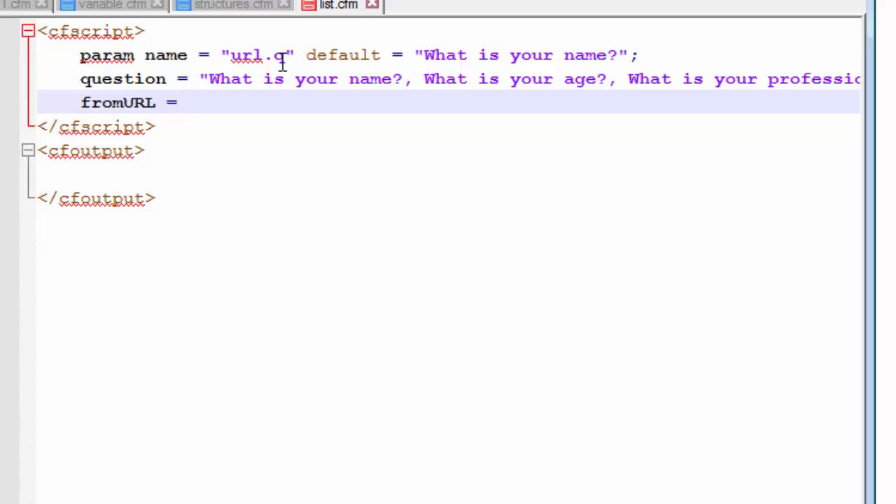
text(list)
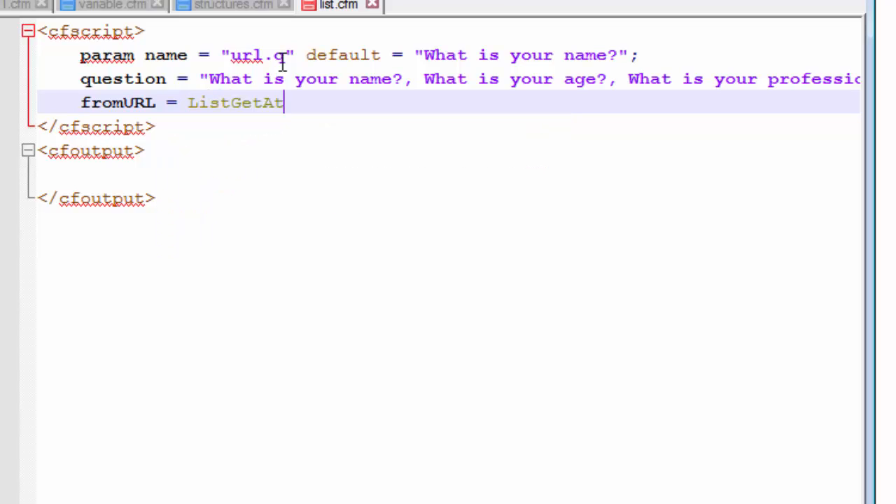
text(()
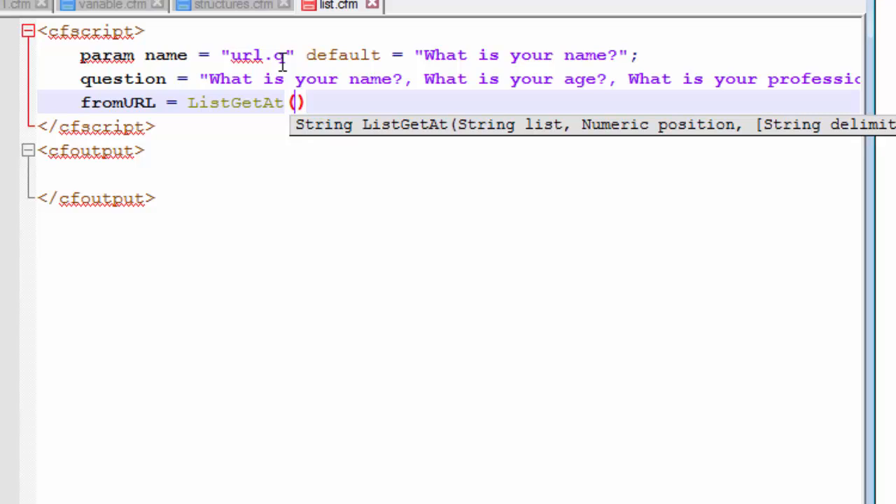
text(qe)
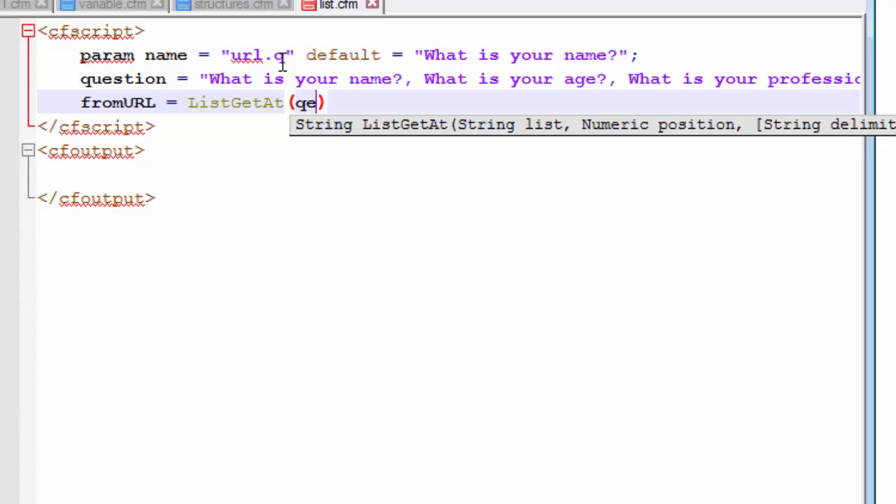
text(uestion)
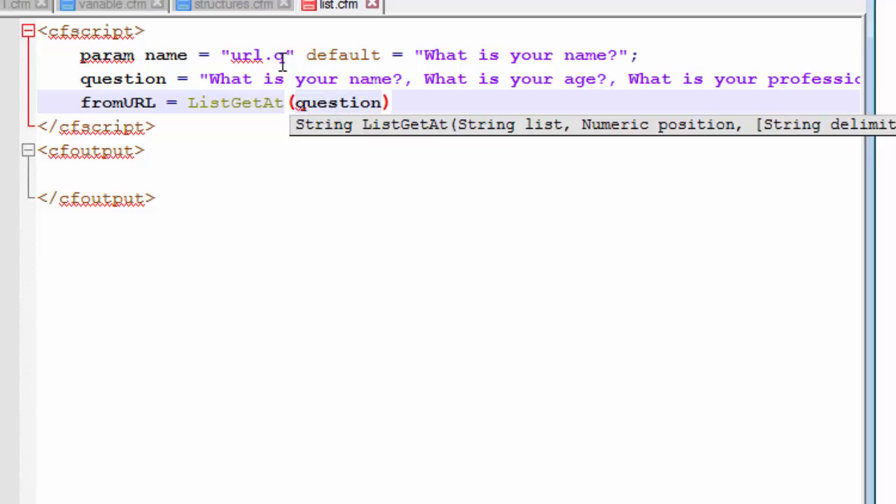
text(,)
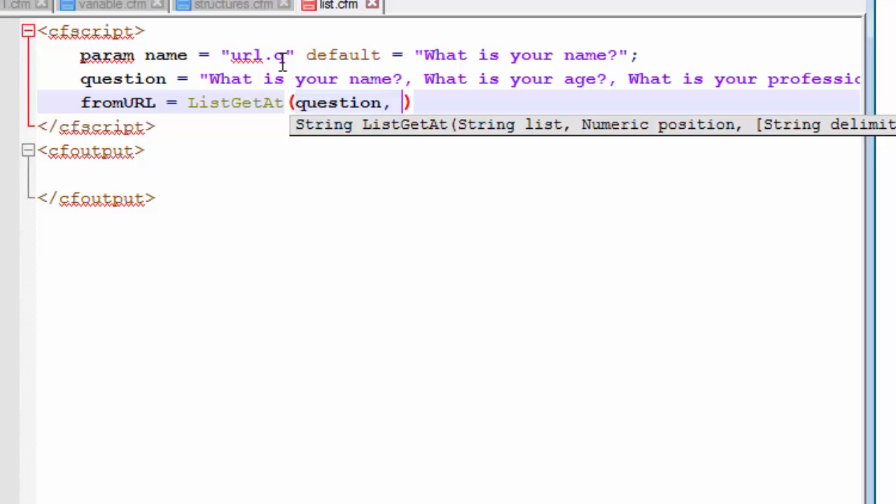
text(url.q)
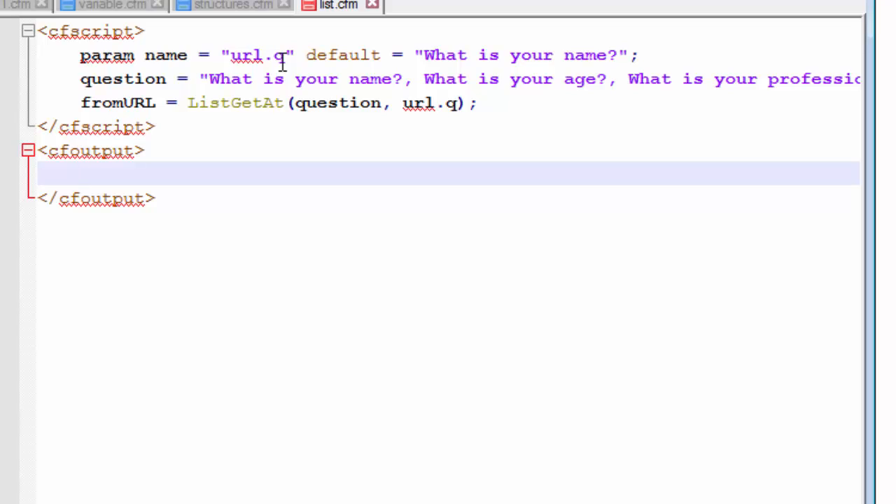
text(<a href=>)
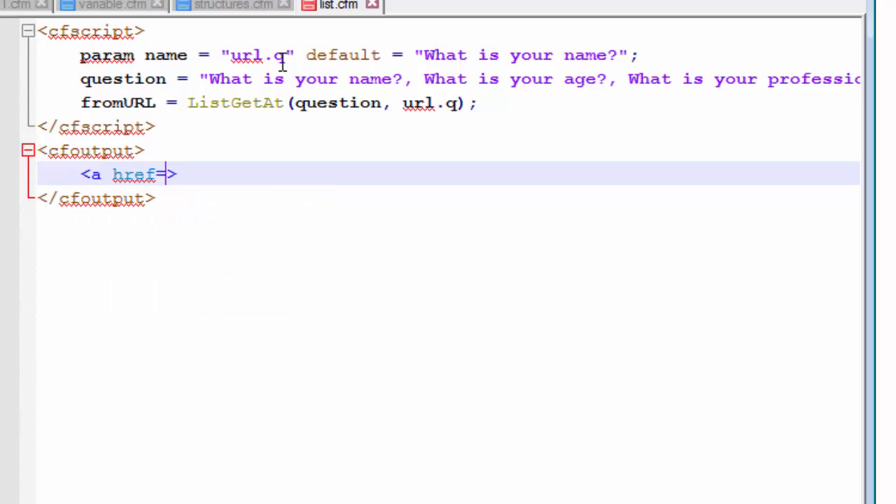
text(?)
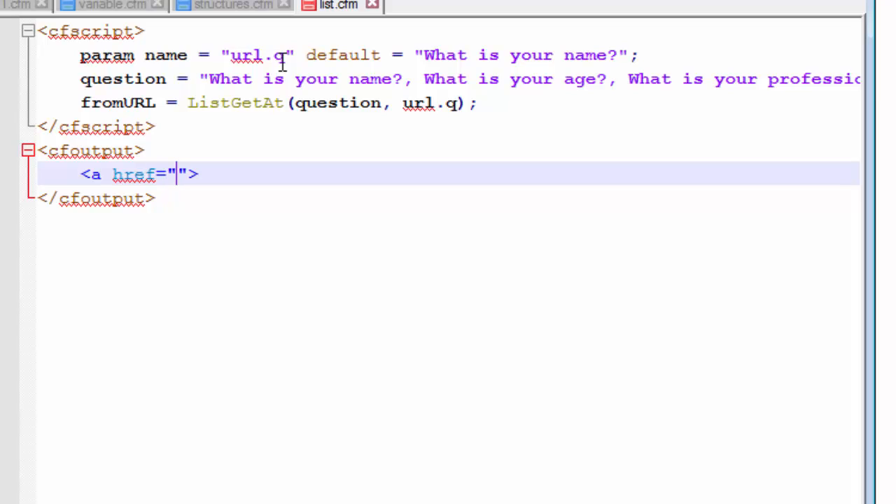
text(?)
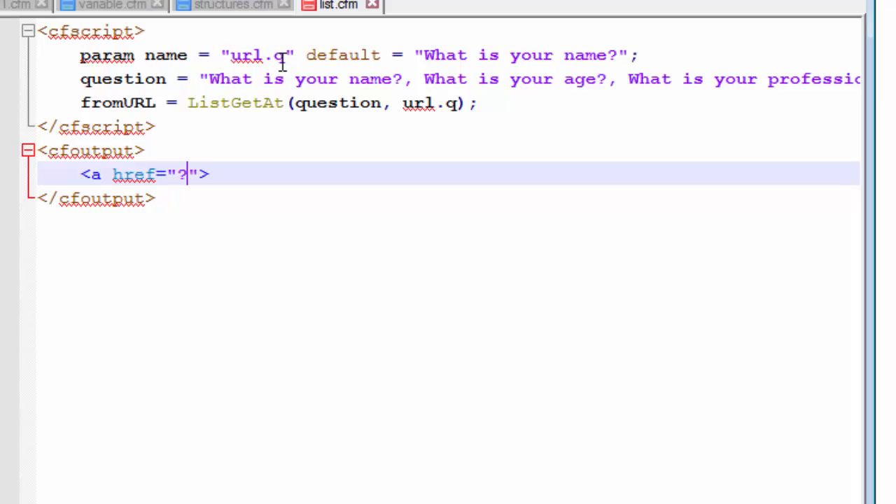
text(q=)
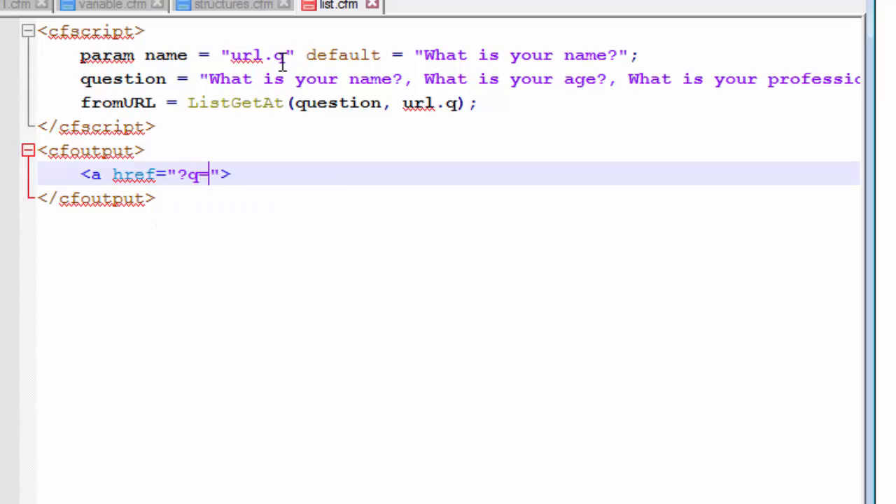
text(></)
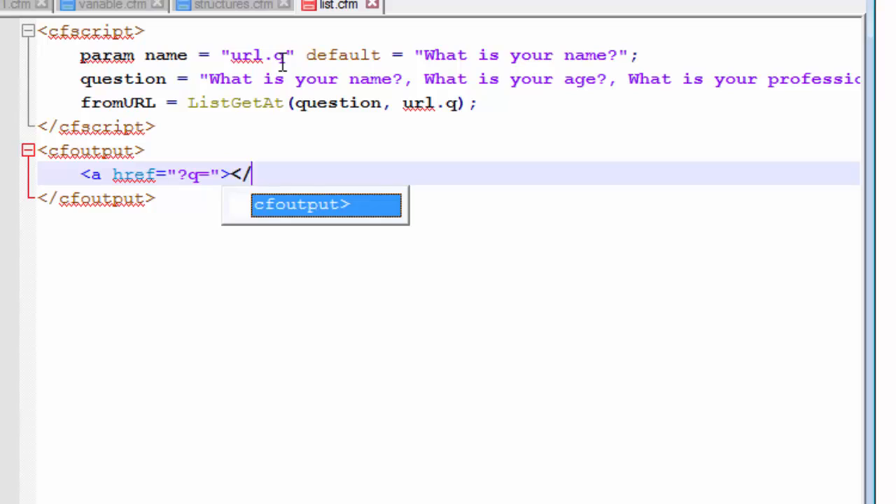
key(Tab)
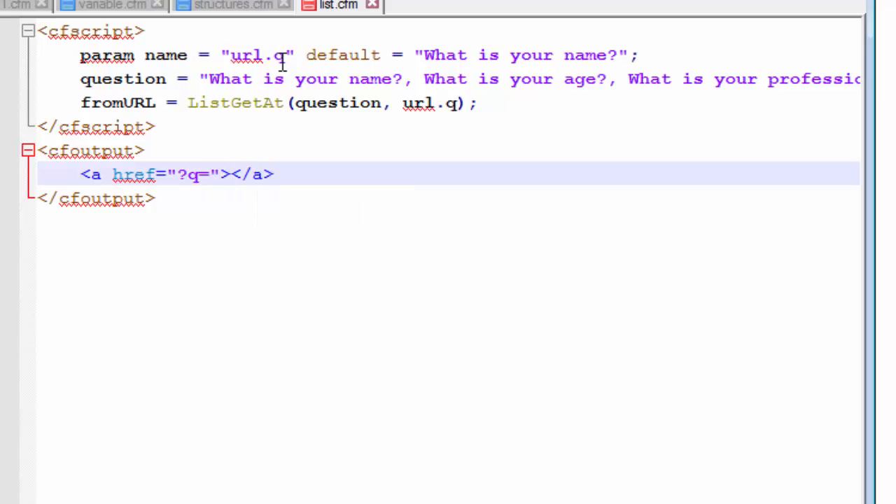
text(1)
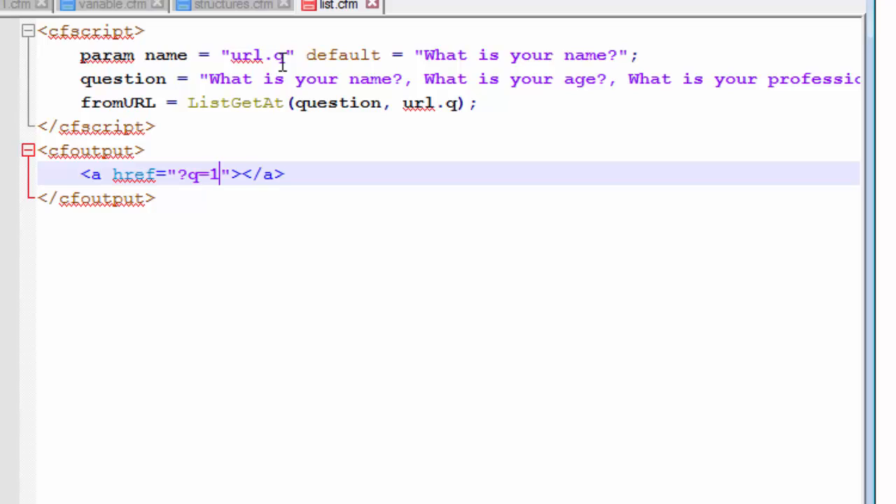
text(2)
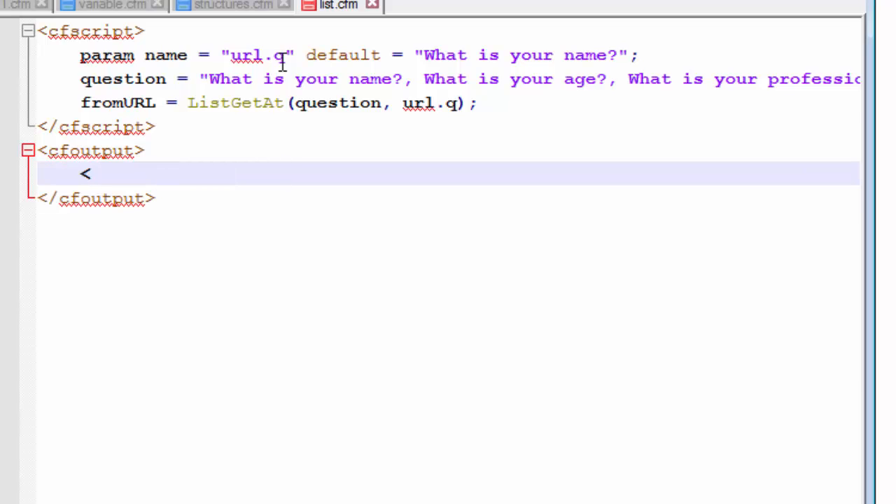
- Lay out a <ul> with three <li> items inside the cfoutput block
text(ul>)
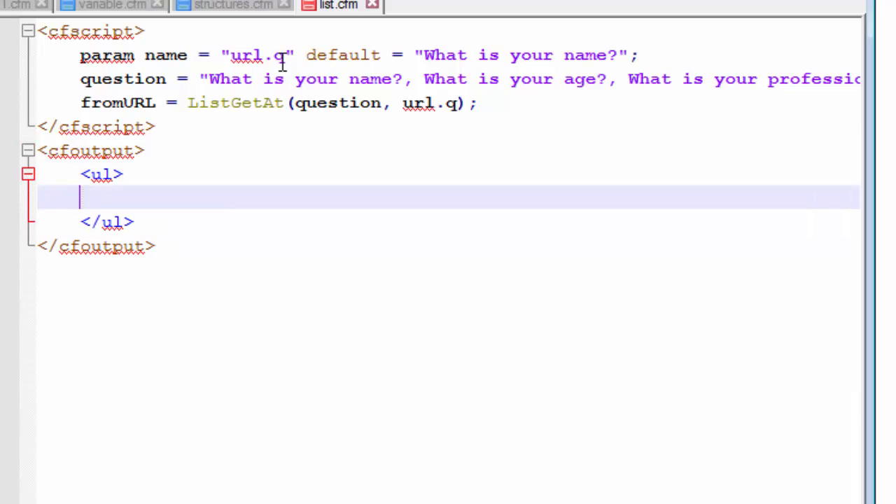
text(<)
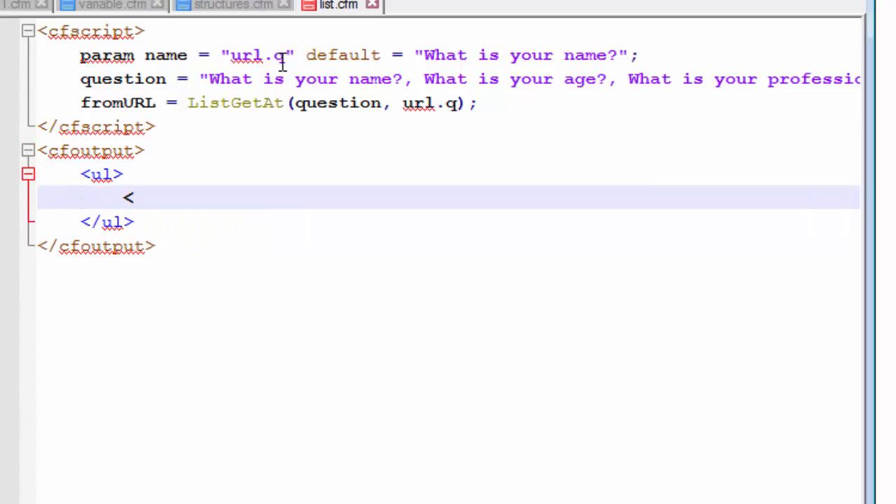
text(li></)
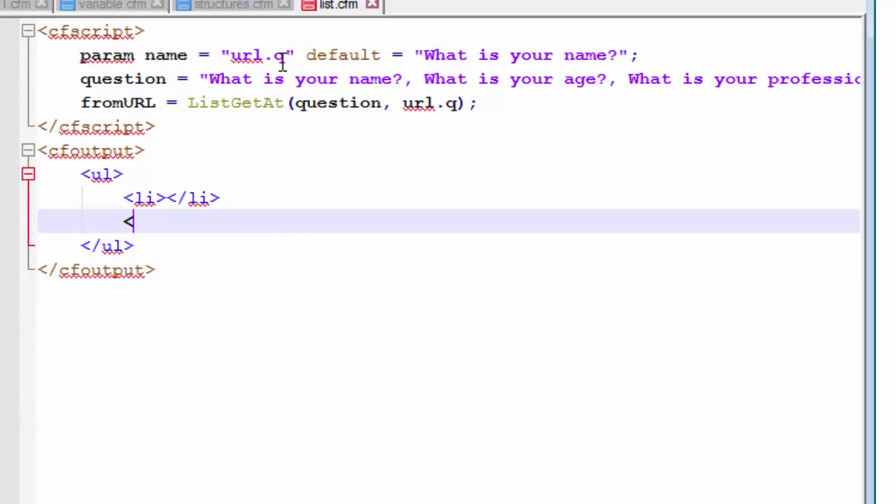
text(li></li>)
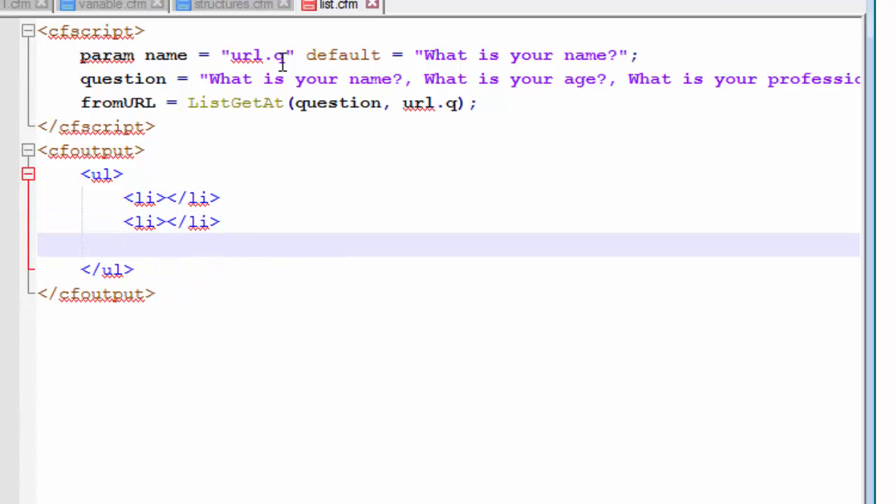
text(<li></li>)
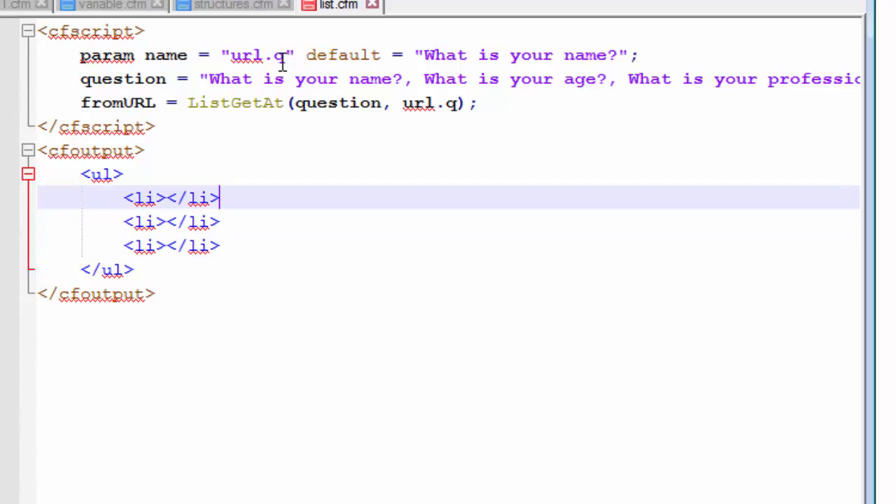
- Add the first link, href ?q=1, reading 'What is your name?'
text(<)
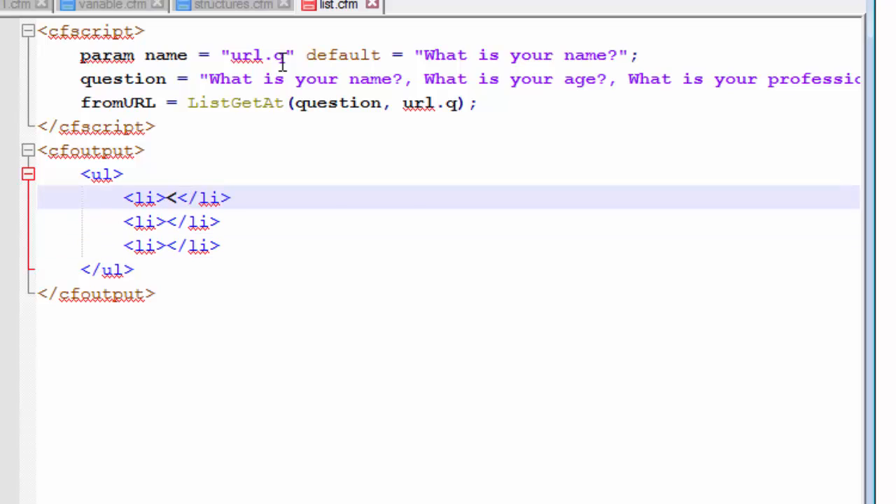
text(a href-)
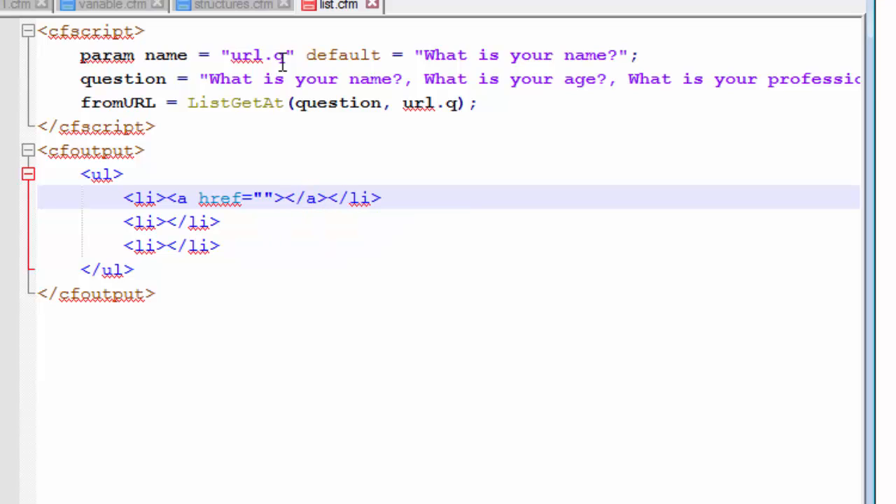
text(?)
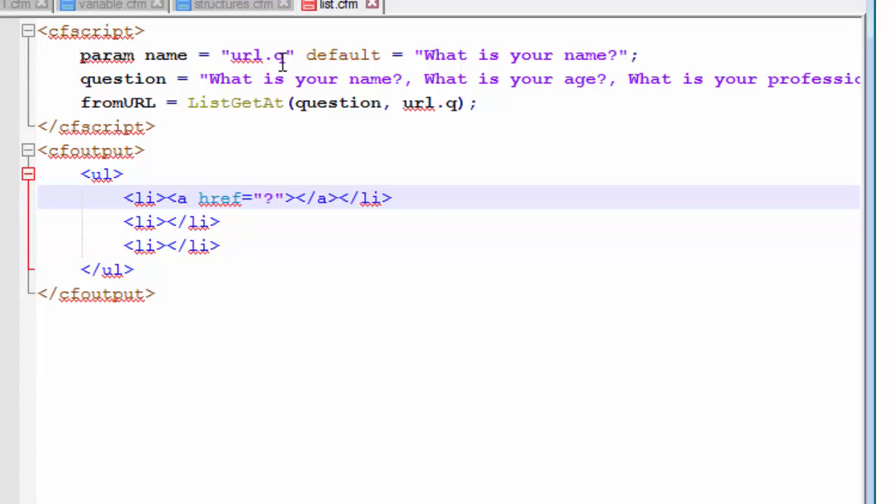
text(q)
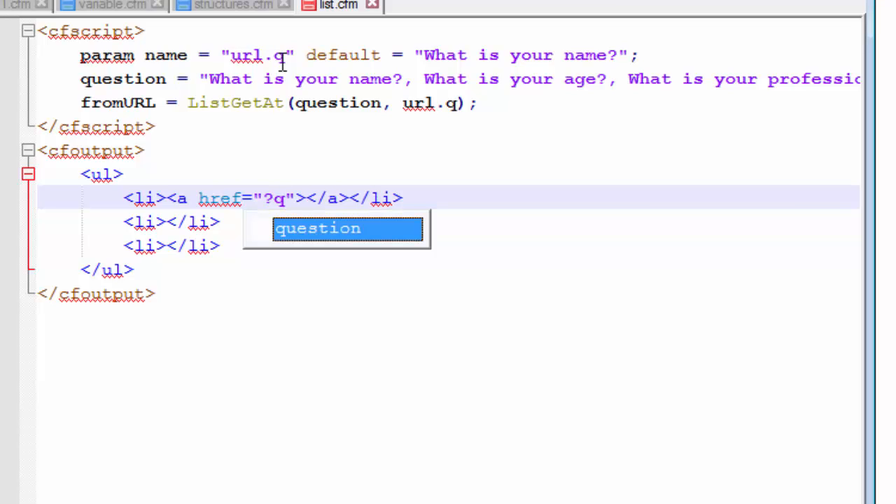
text(=1)
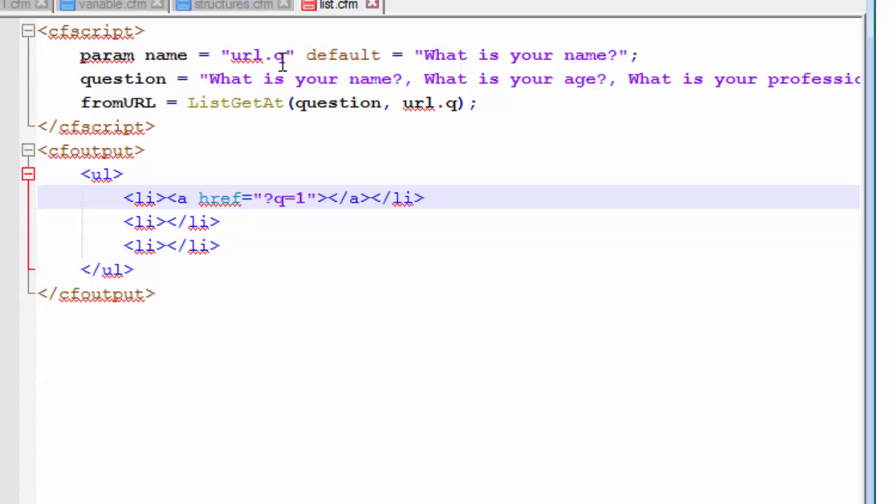
text(What is your)
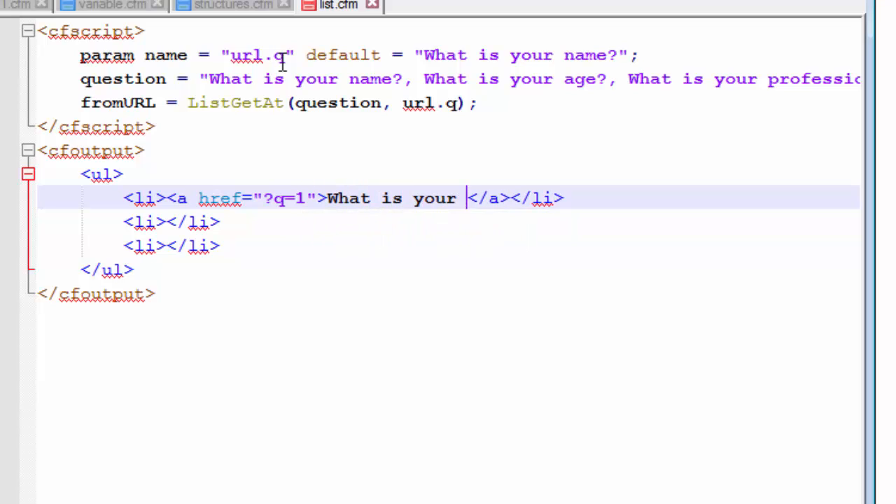
text(name?)
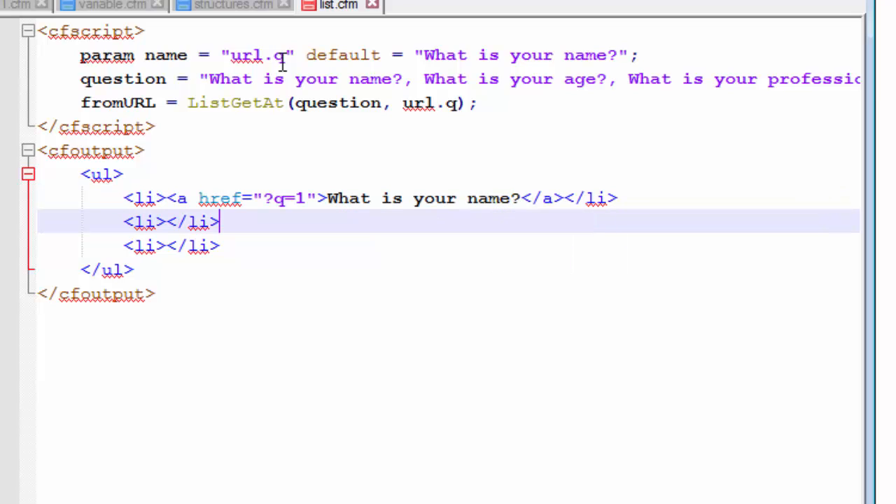
- Add the second link, href ?q=2, reading 'What is your age?'
text(<)
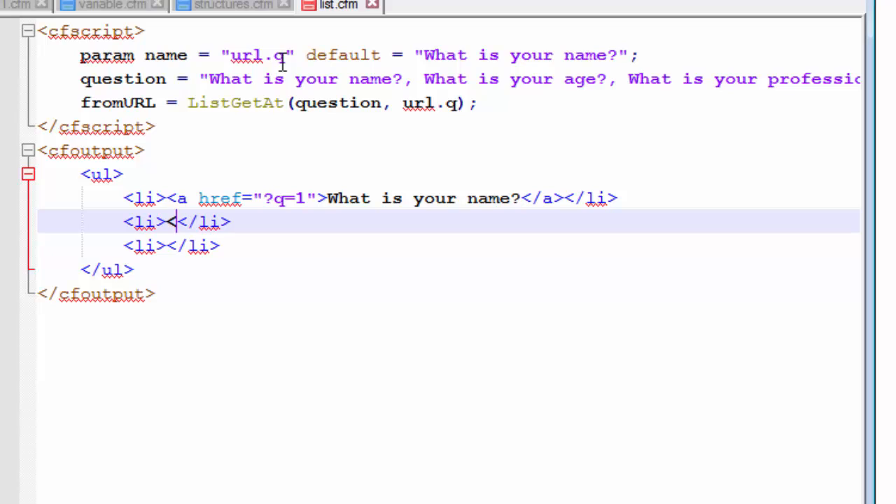
text(a href=")
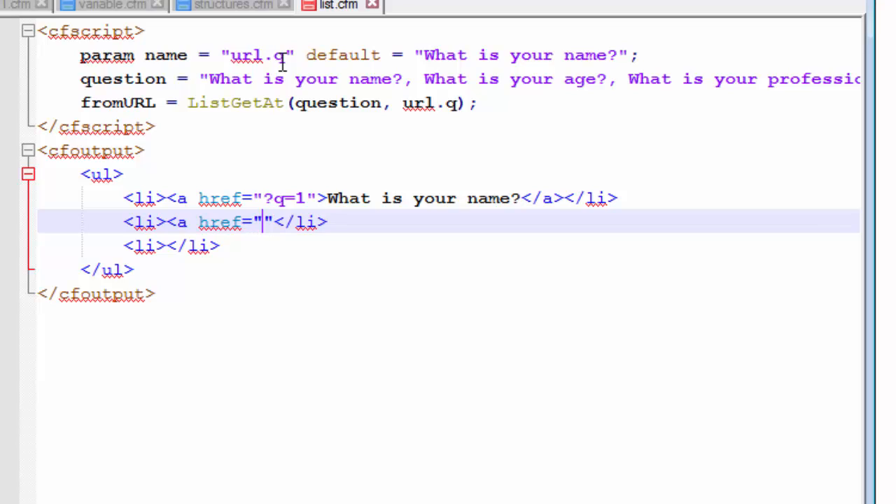
text(?q=)
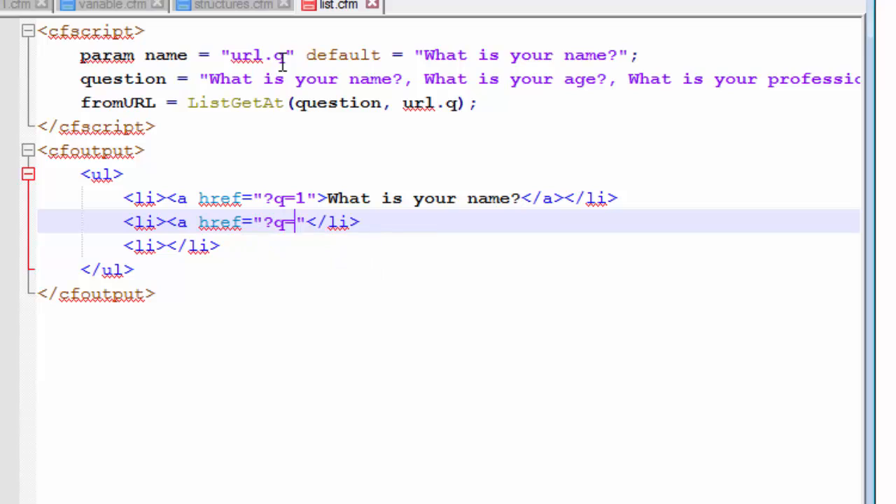
text(2)
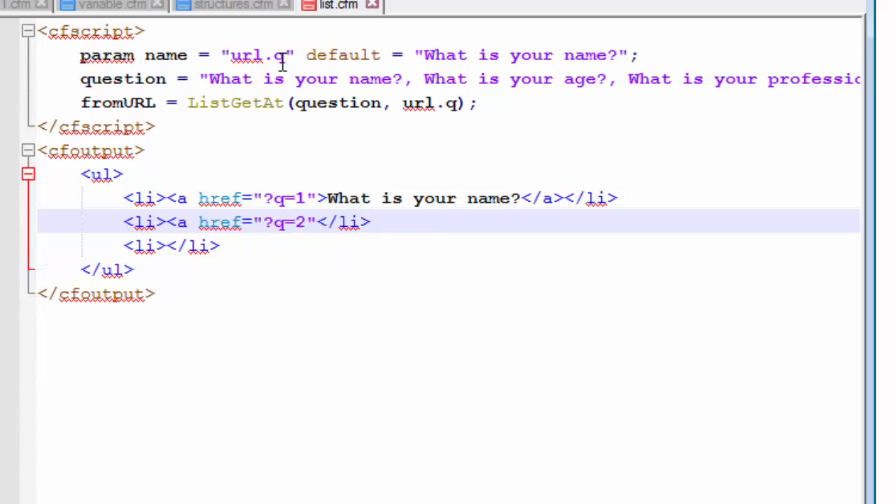
text(</)
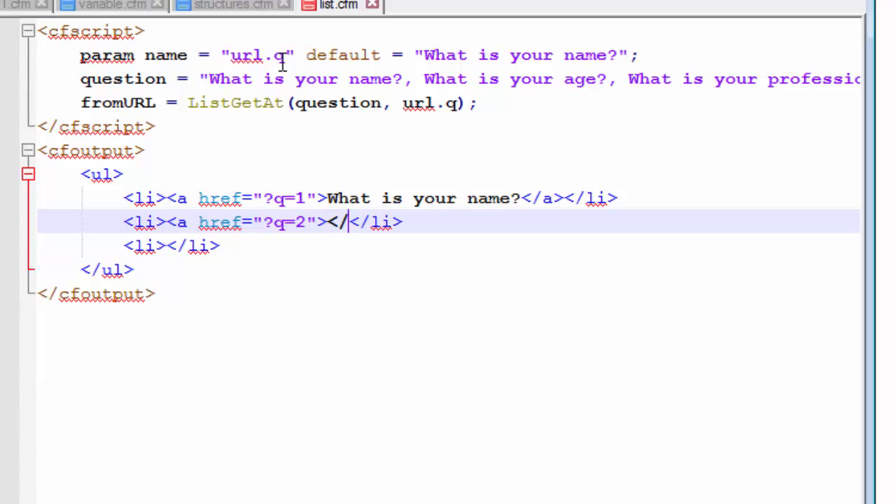
text(a>)
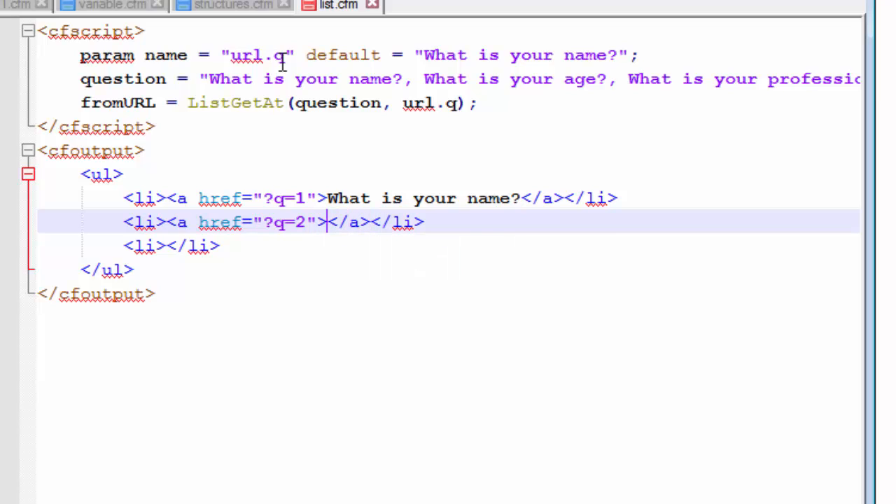
text(Whas)
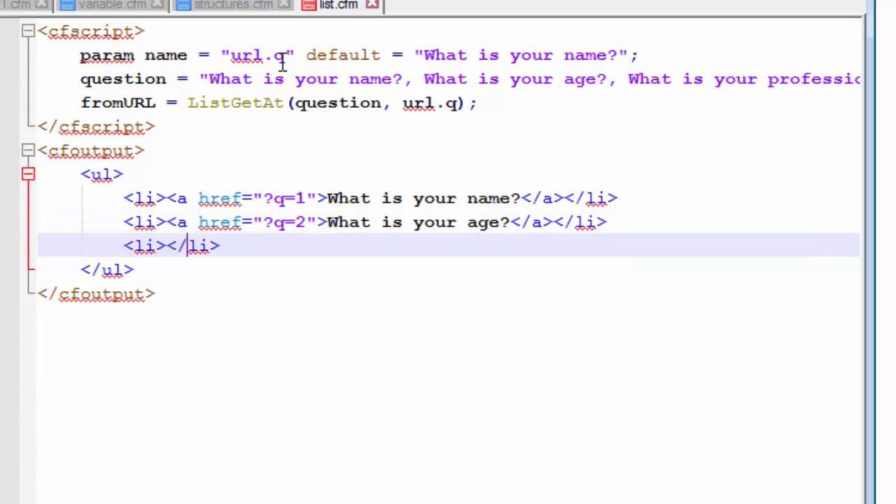
- Add the third link, href ?q=3, reading 'What is your profession?'
text(<a <)
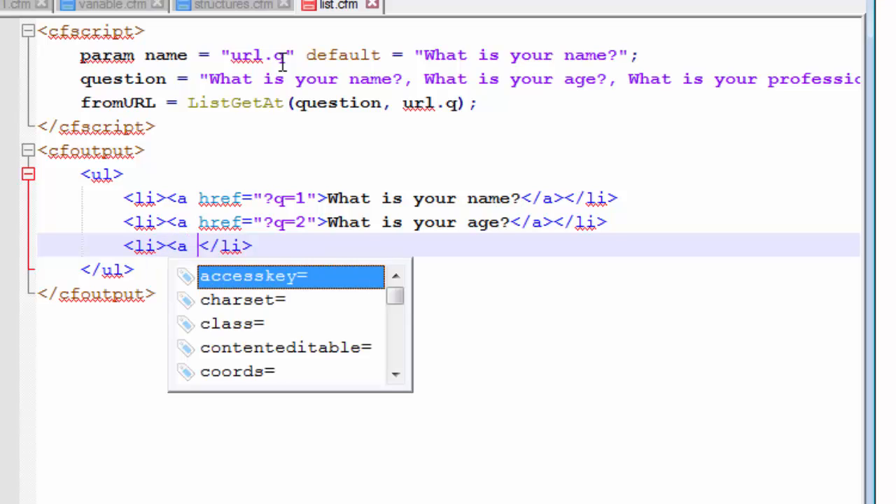
text(href=")
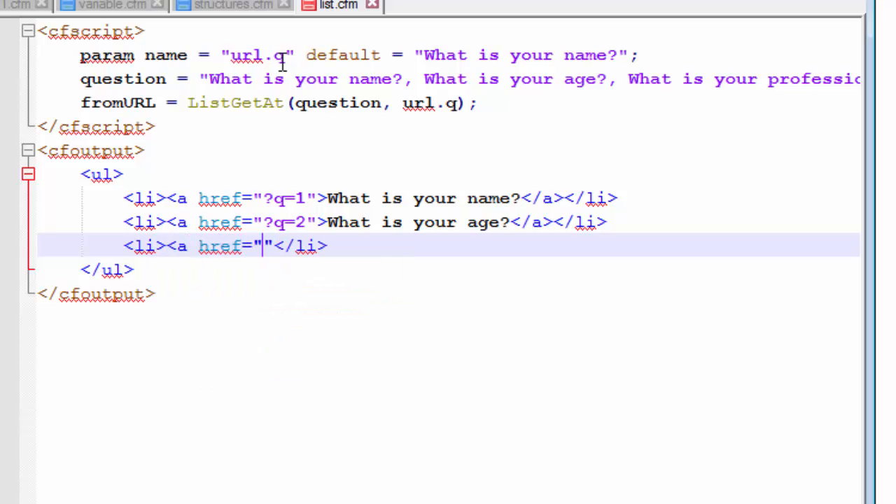
text(?)
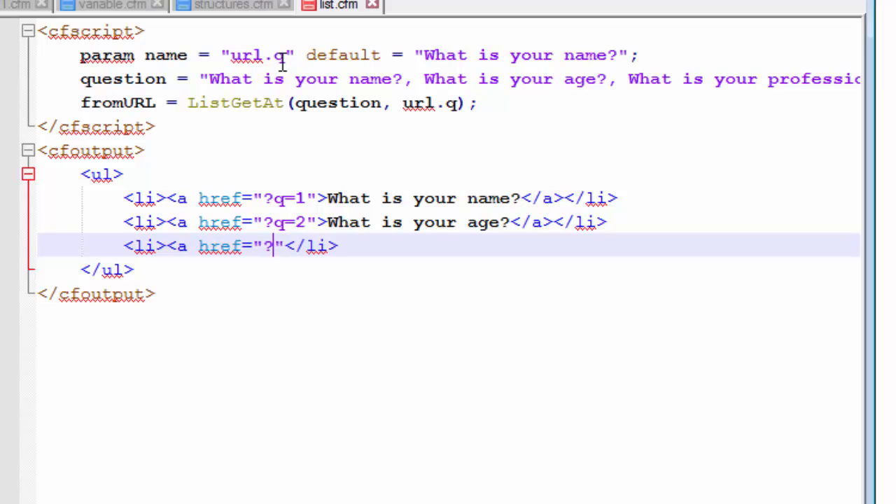
text(q=)
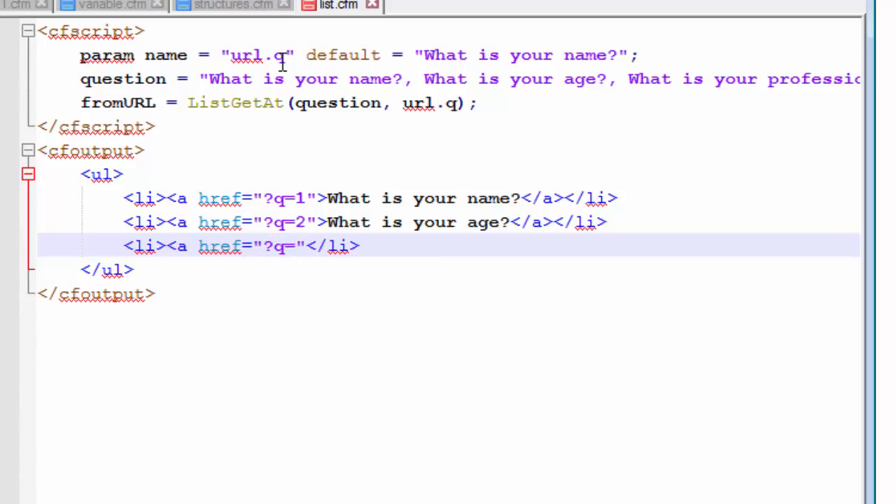
text(3)
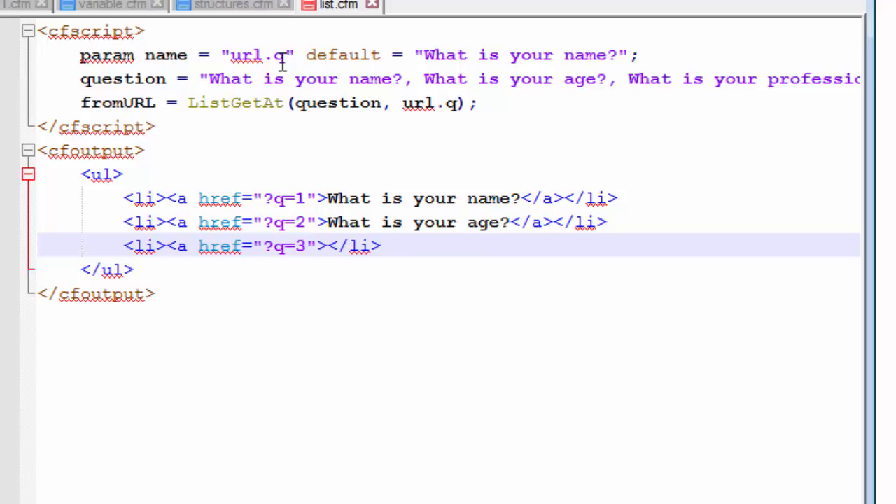
text(</a></)
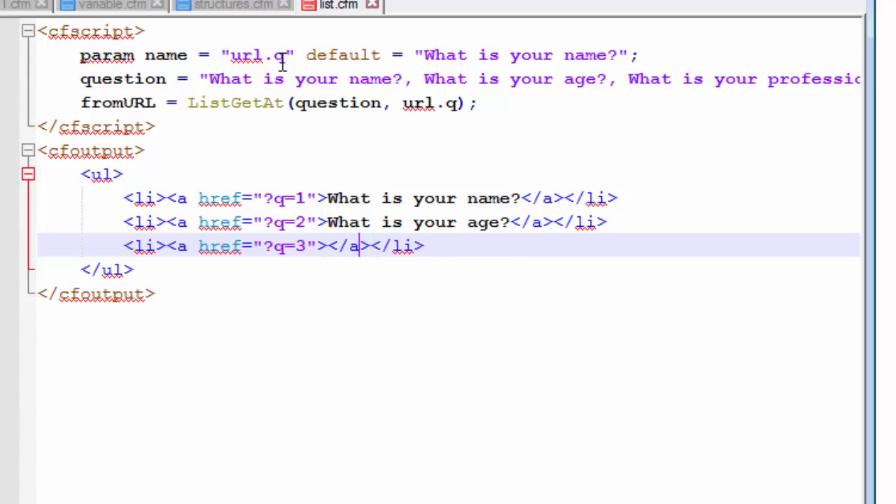
text(What is)
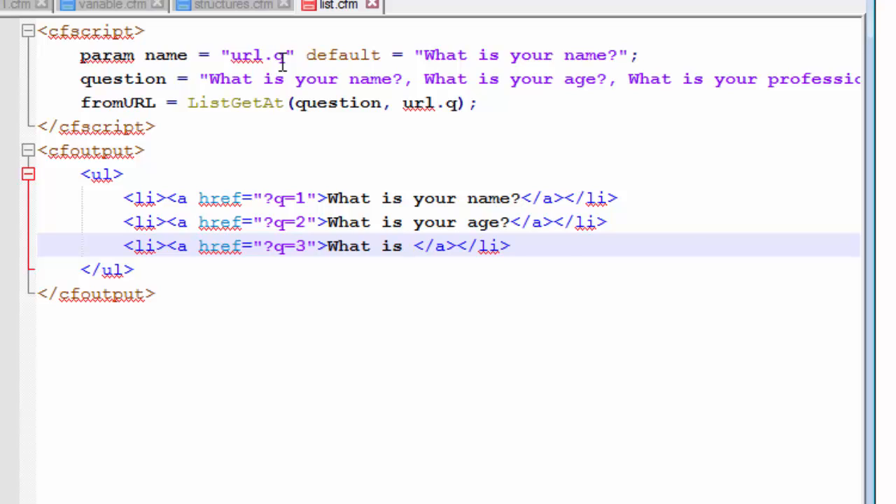
text(your profession?)
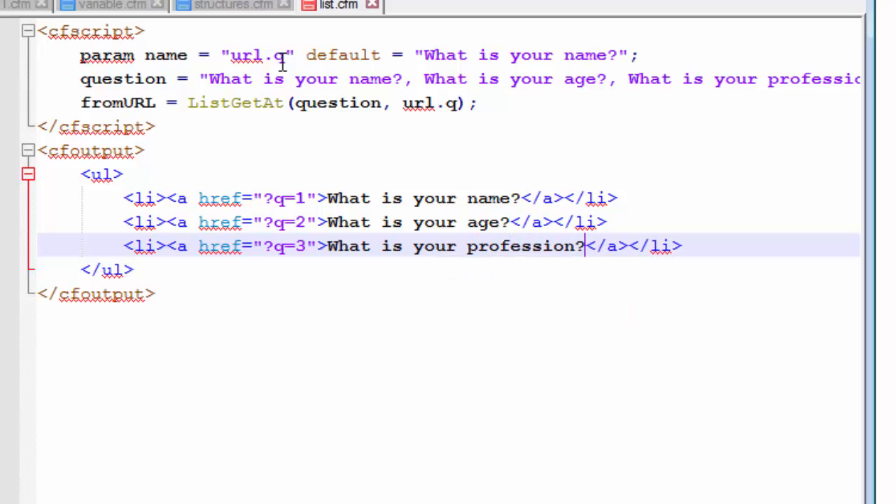
mouse_move(585, 247)
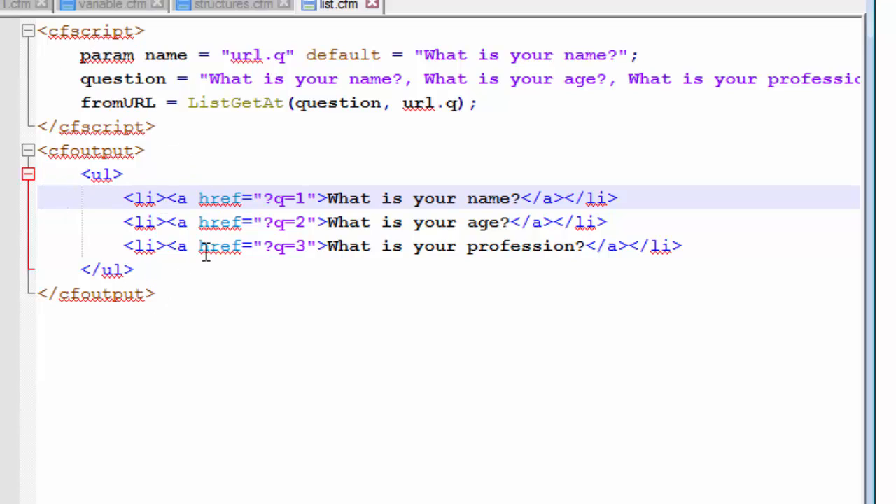
click(147, 151)
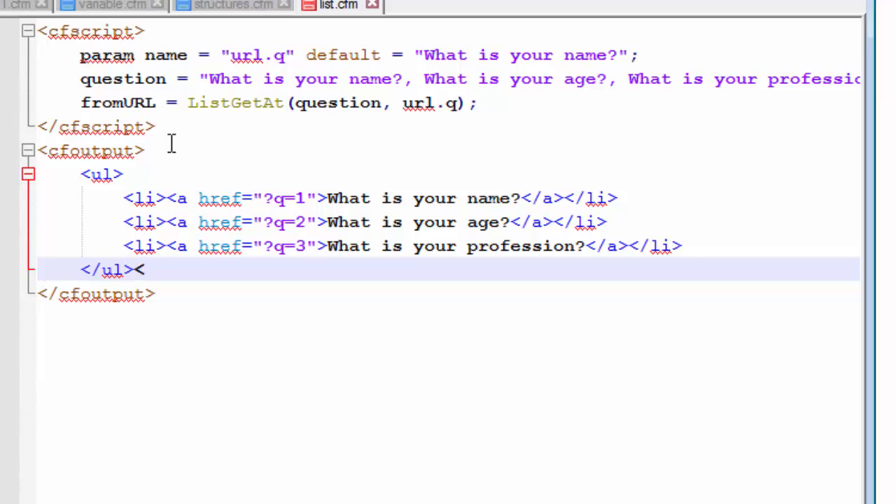
- After </ul> add <br> and the line 'The user asked for the question : ##'
text(<br>)
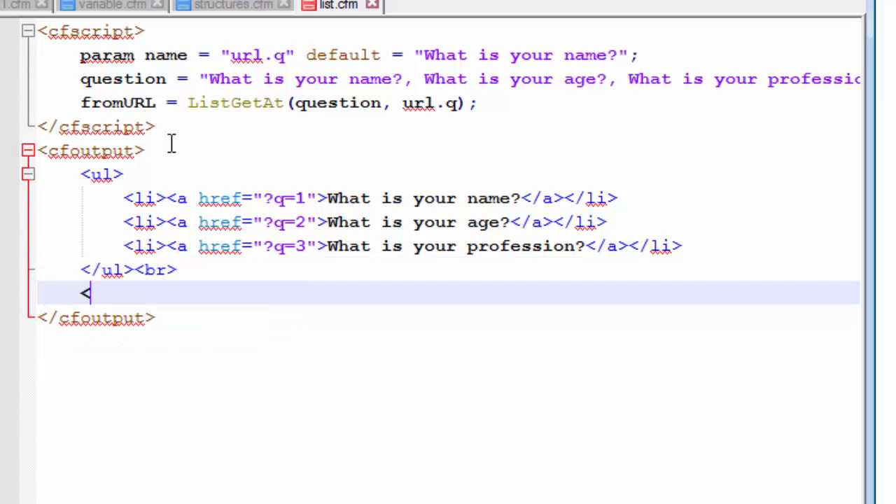
text(The)
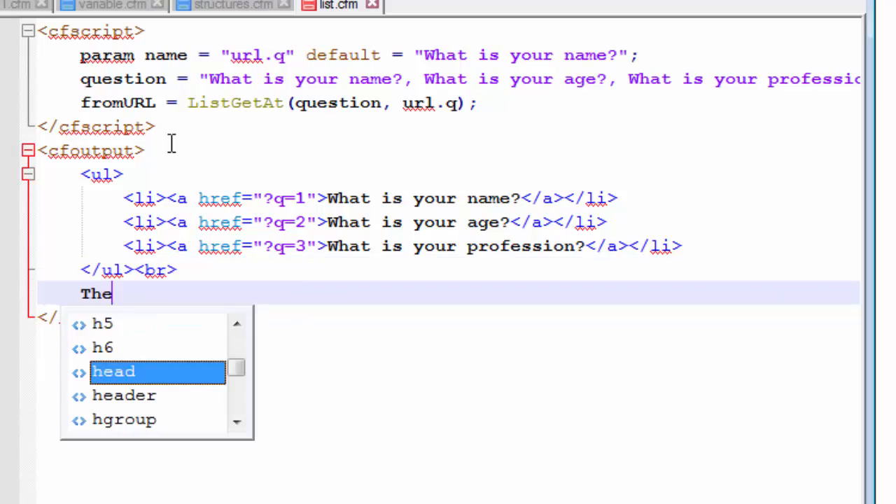
text(user ask)
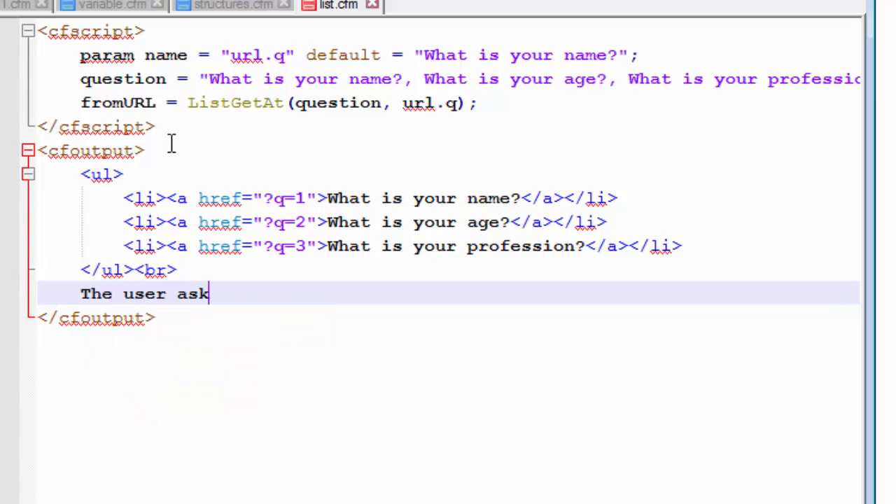
text(ed for)
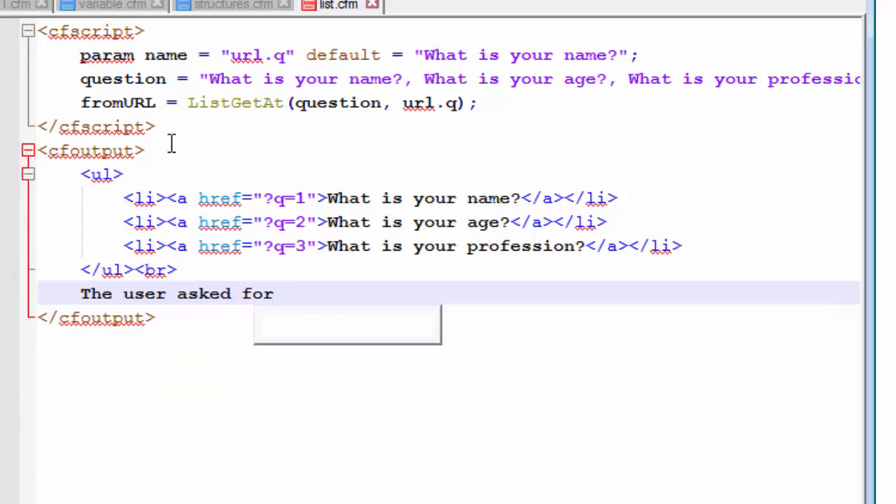
text(the question :)
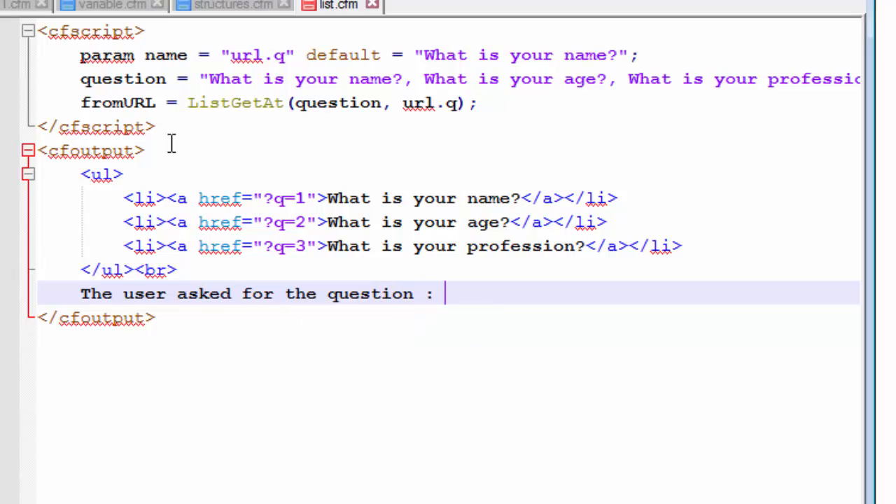
text(##)
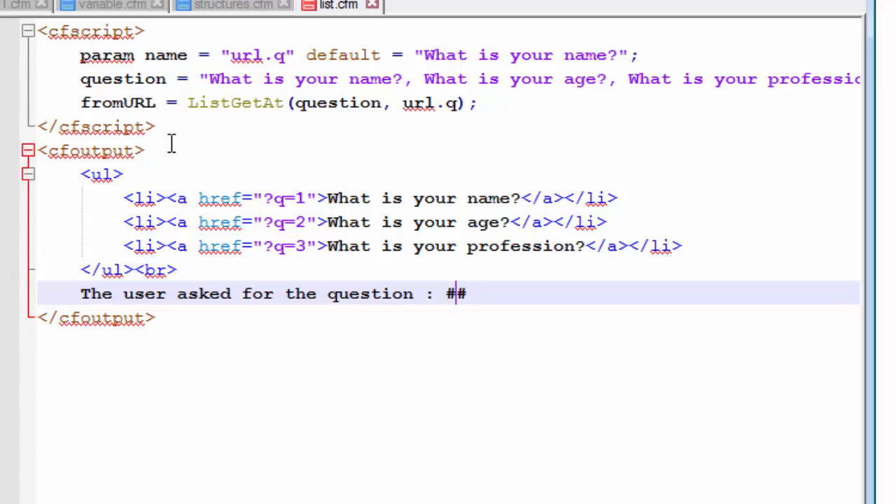
mouse_move(498, 199)
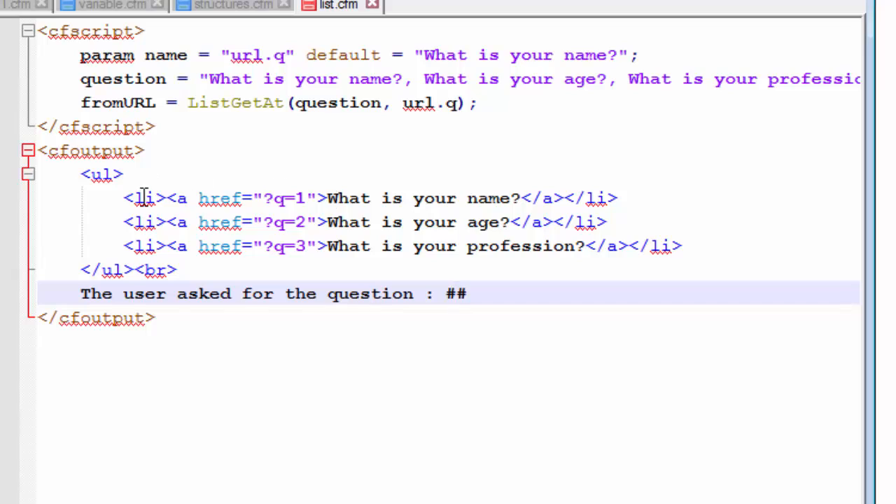
mouse_move(339, 189)
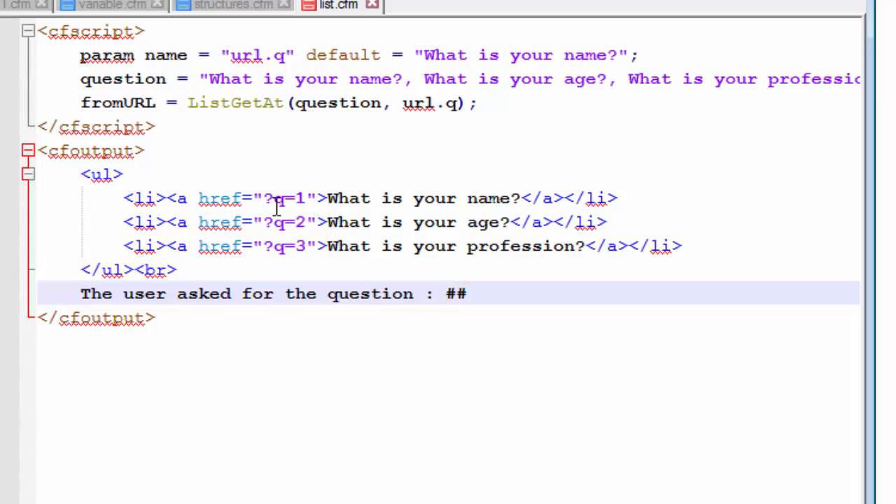
click(455, 294)
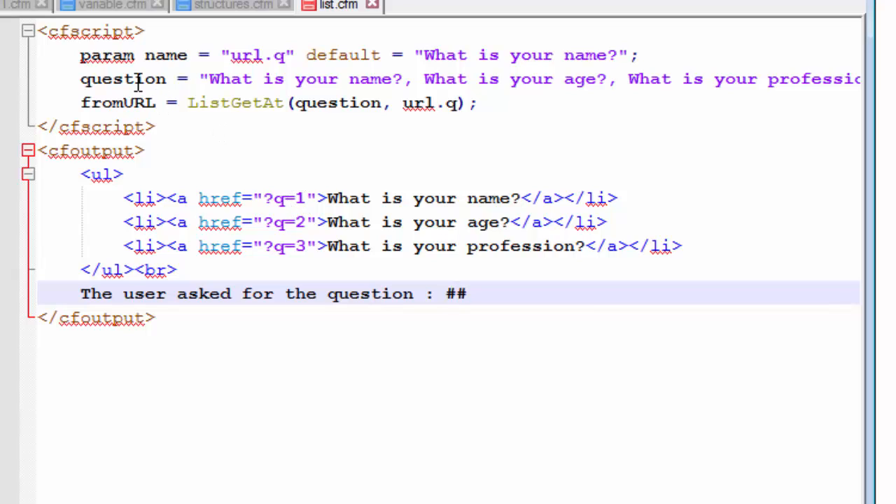
mouse_move(70, 126)
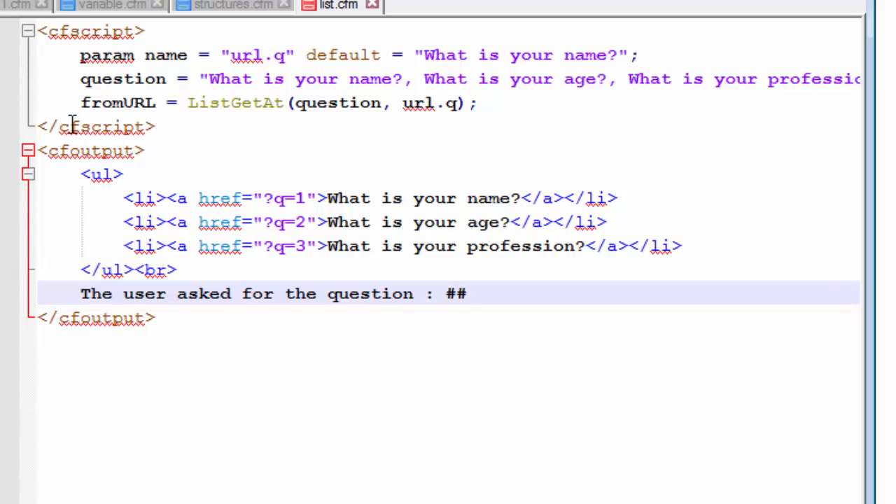
click(458, 294)
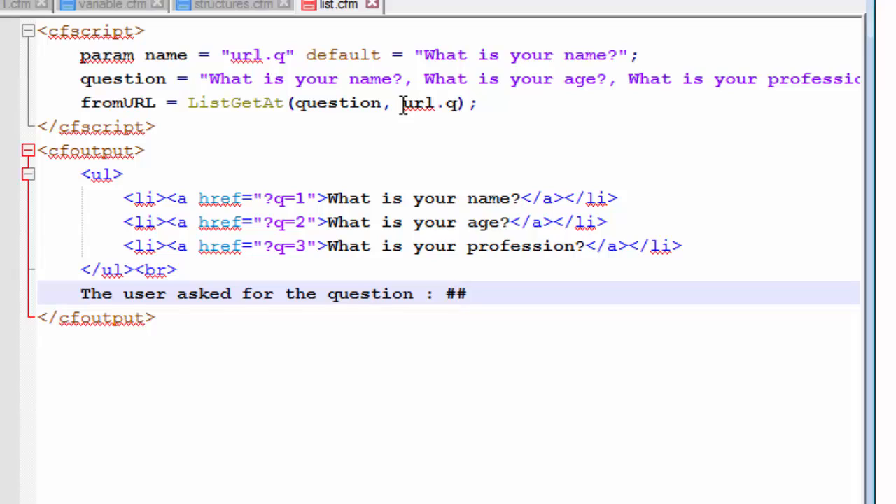
click(457, 294)
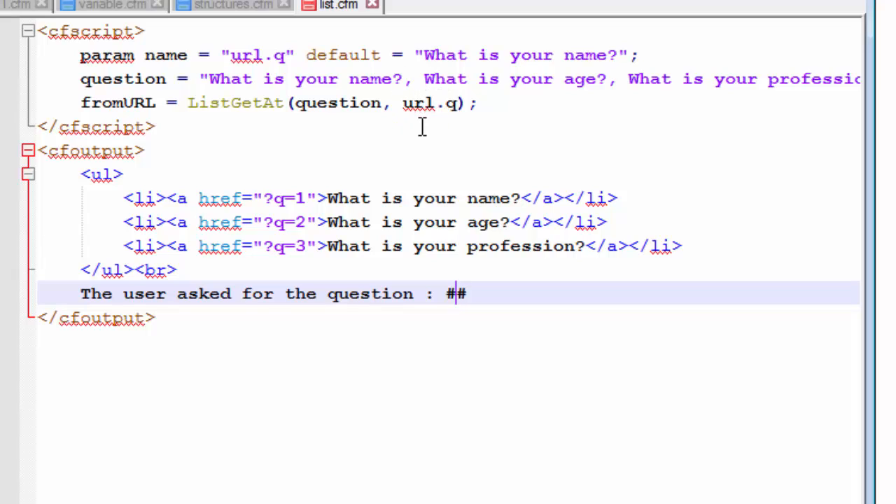
mouse_move(437, 112)
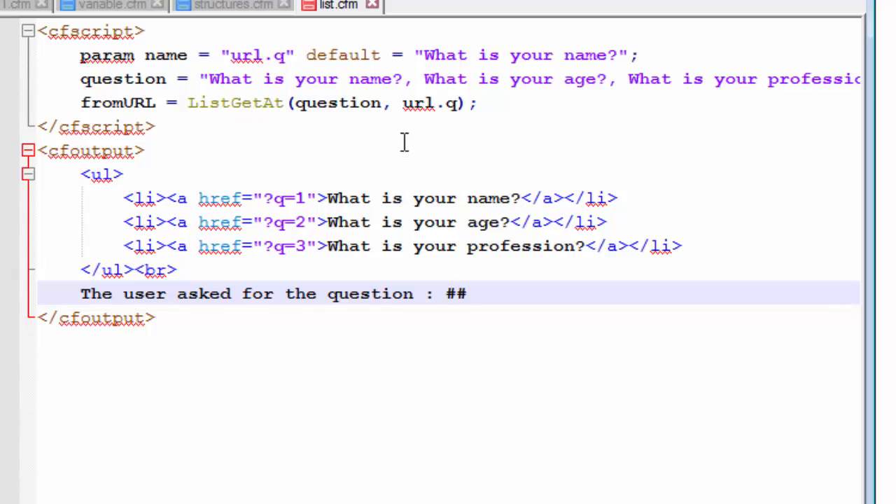
mouse_move(235, 119)
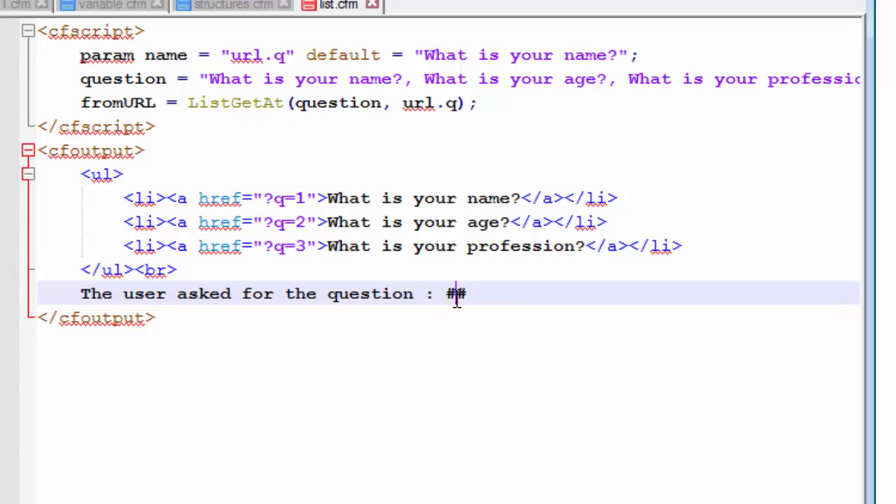
- Fill the ## with fromURL and start a <b> tag before it
text(f)
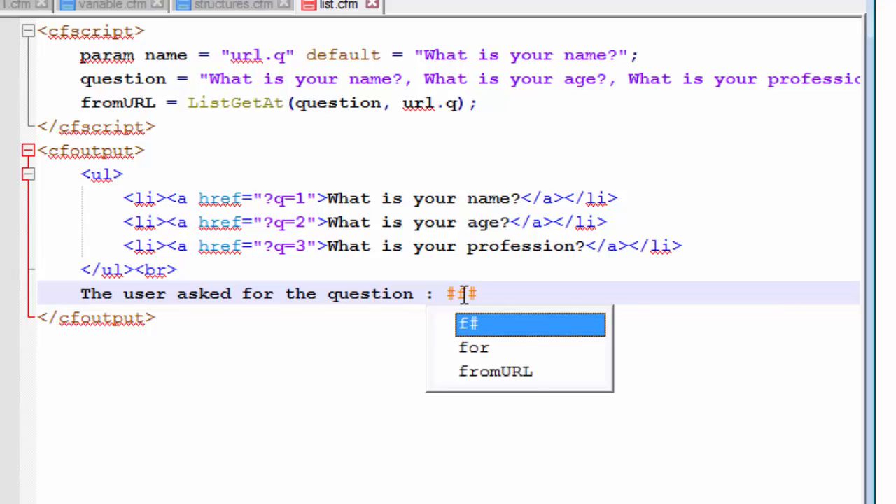
text(f)
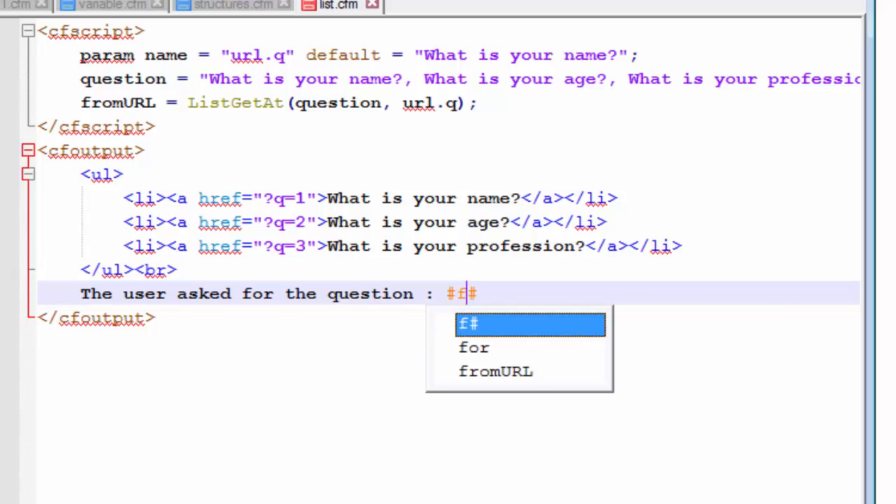
text(r)
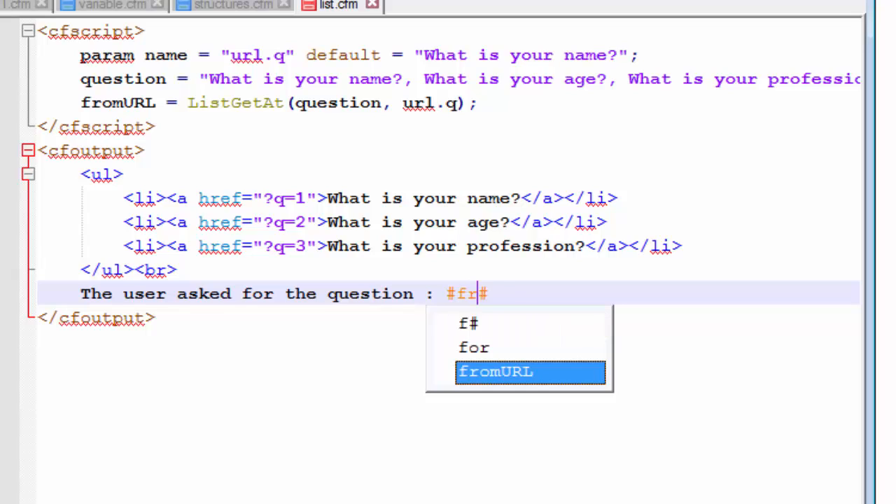
text(omURL)
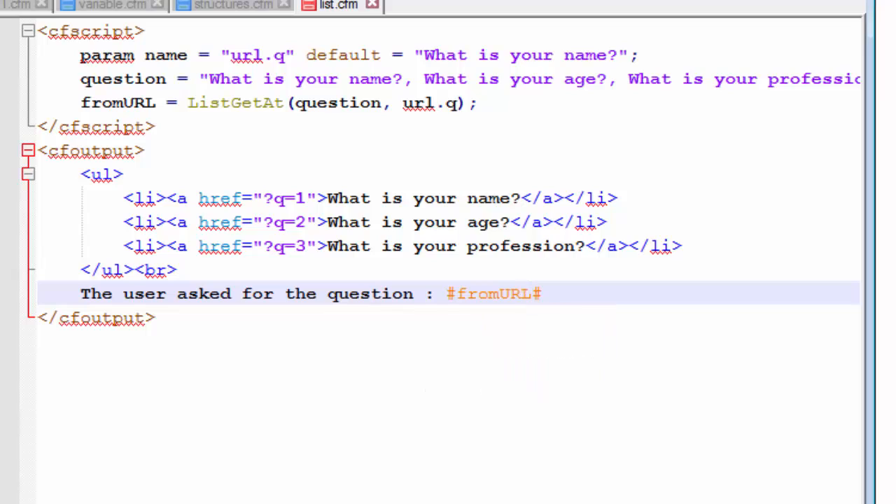
text(<b)
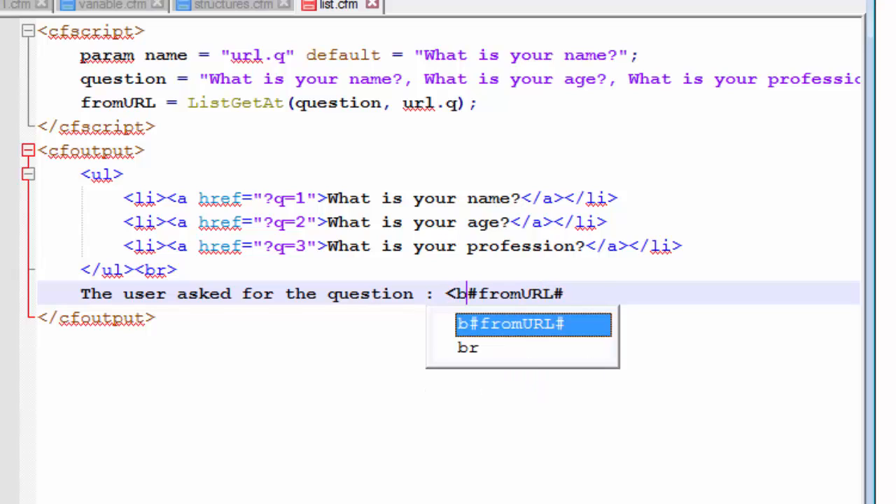